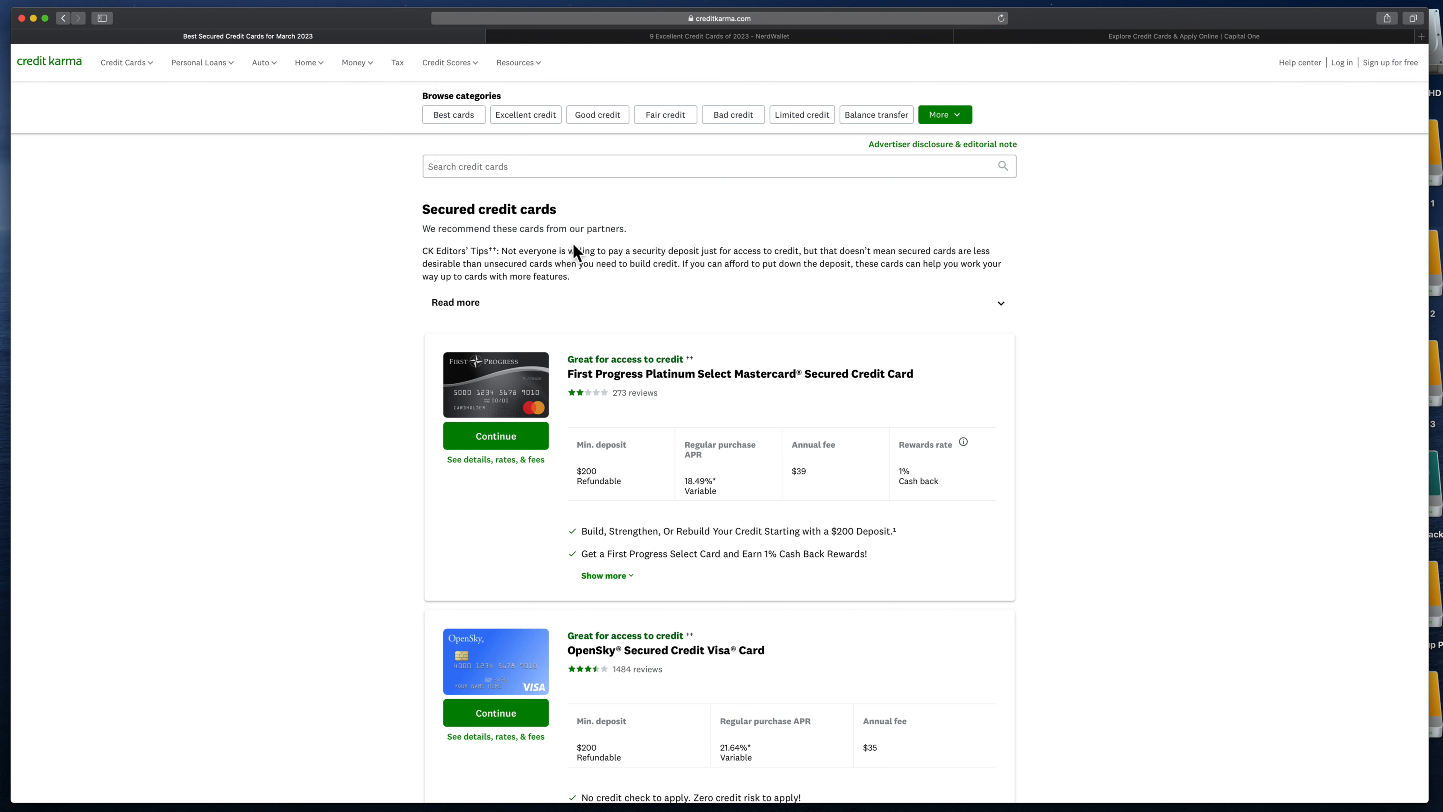
{"action": "mouse_move", "coordinate": [372, 367]}
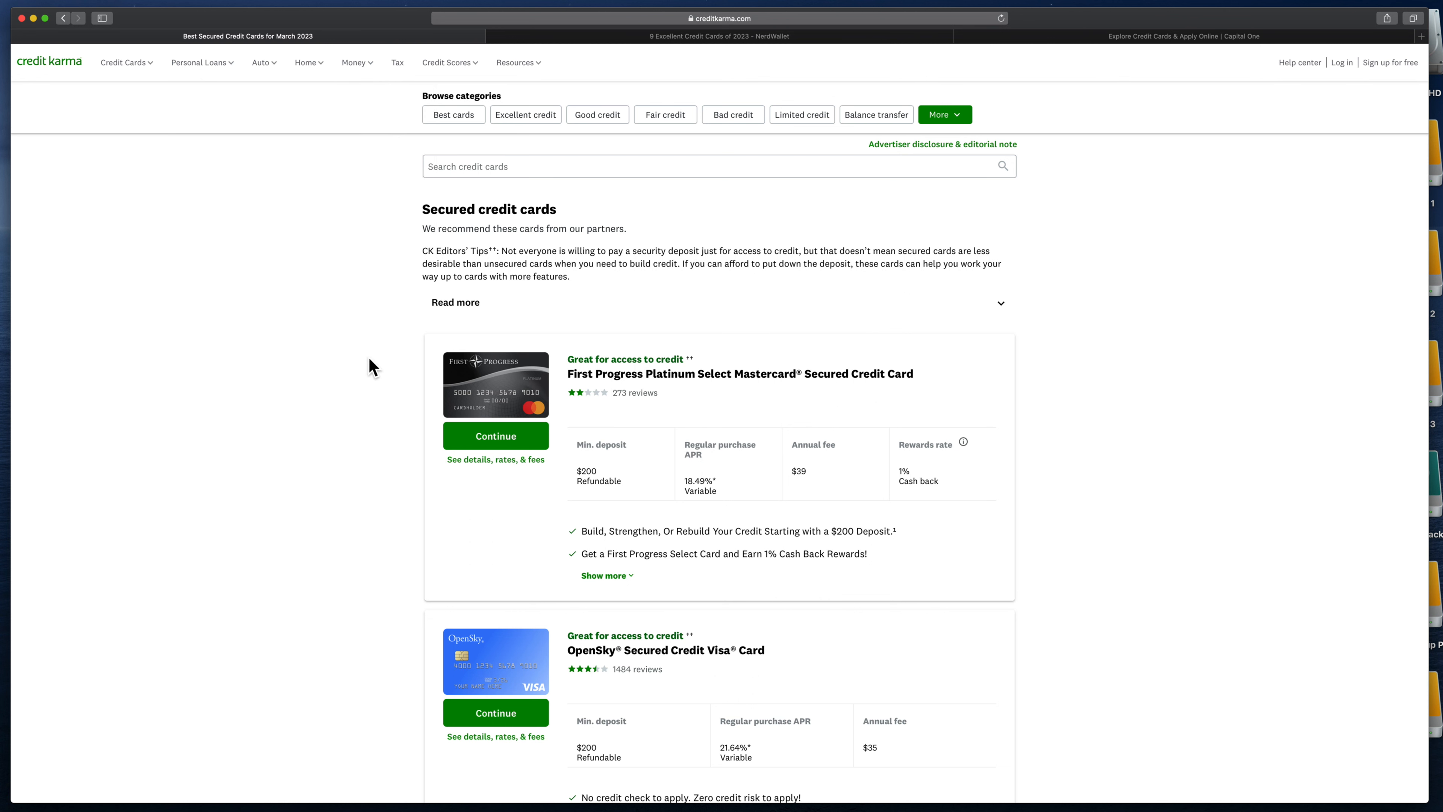
{"action": "scroll", "scroll_direction": "down", "scroll_amount": 3}
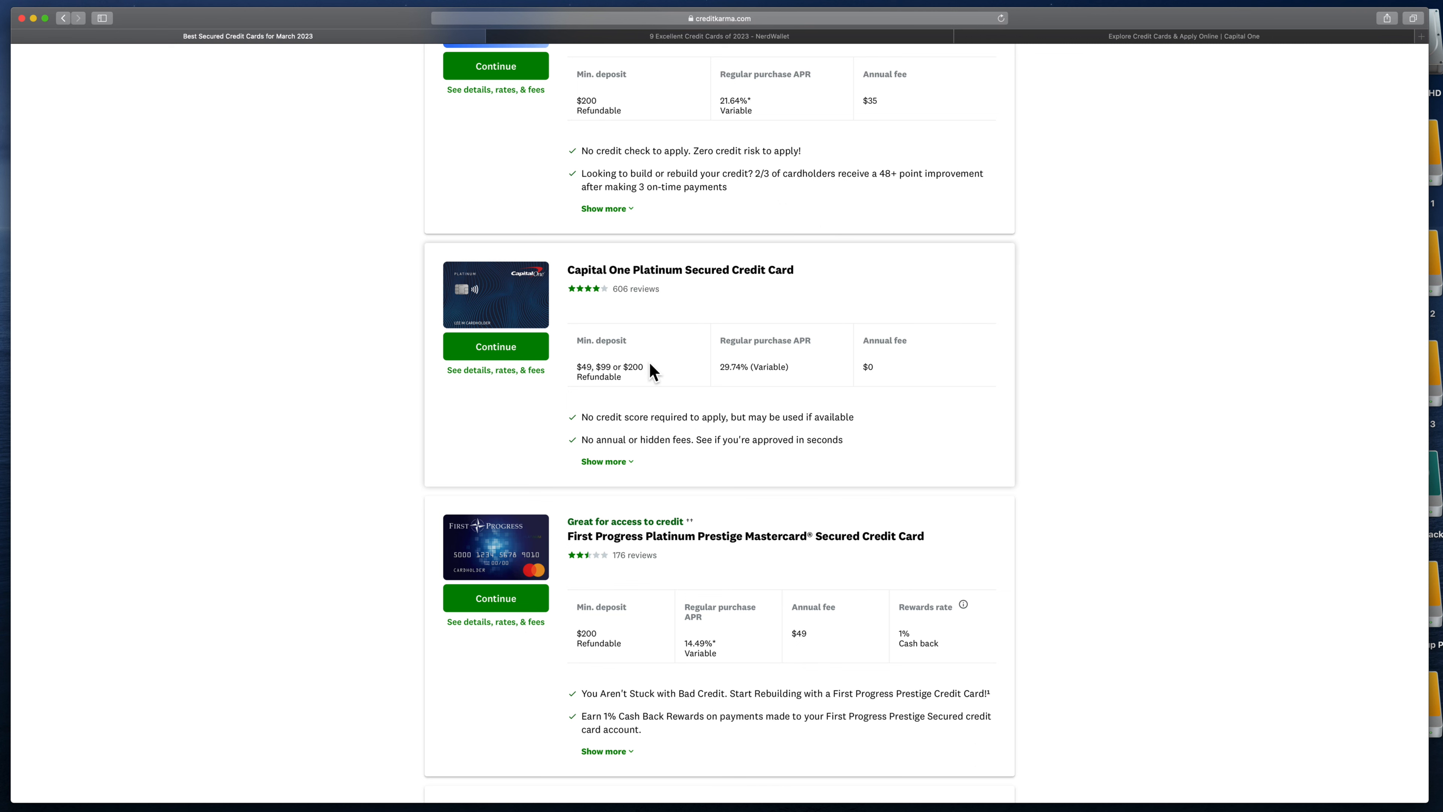
{"action": "mouse_move", "coordinate": [602, 383]}
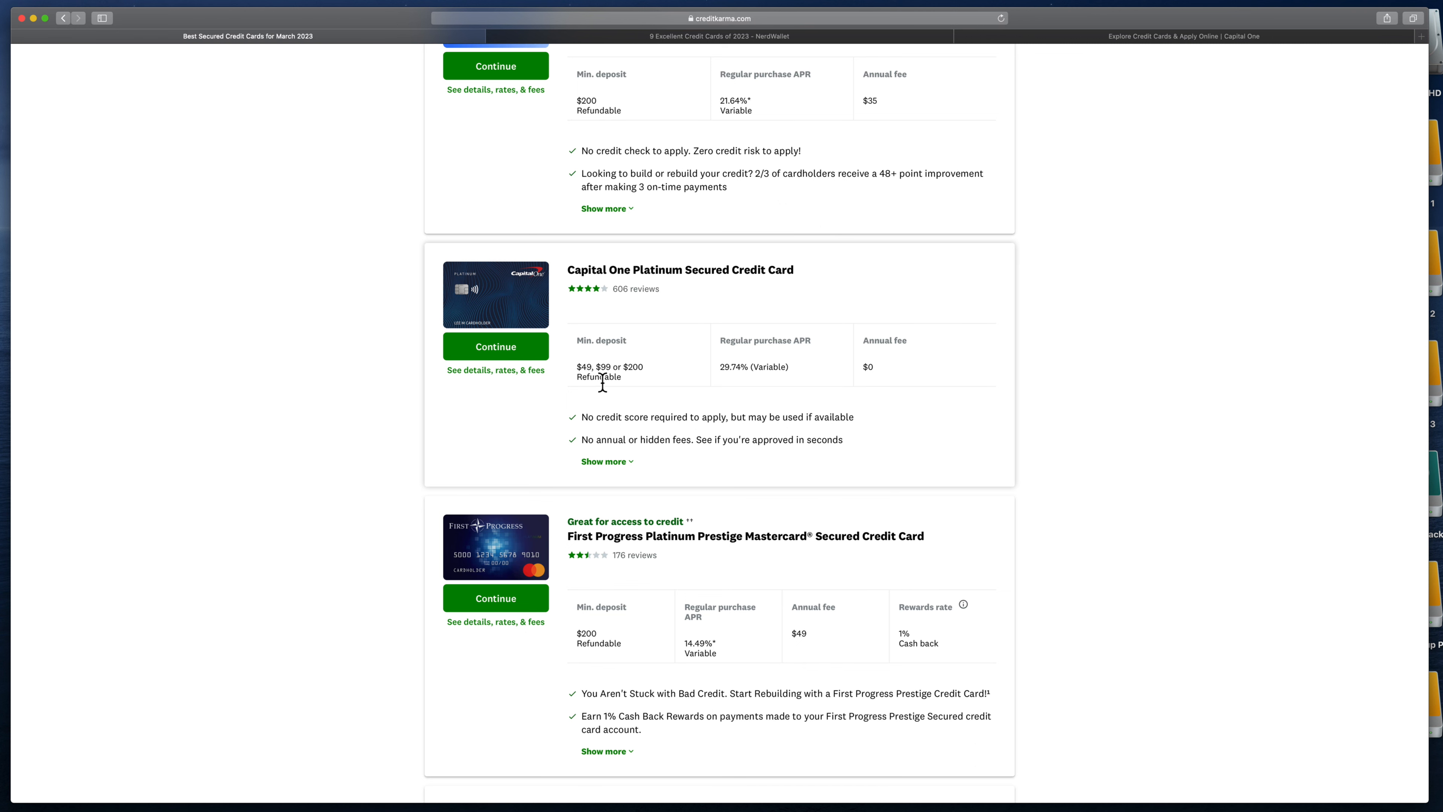
{"action": "mouse_move", "coordinate": [589, 382]}
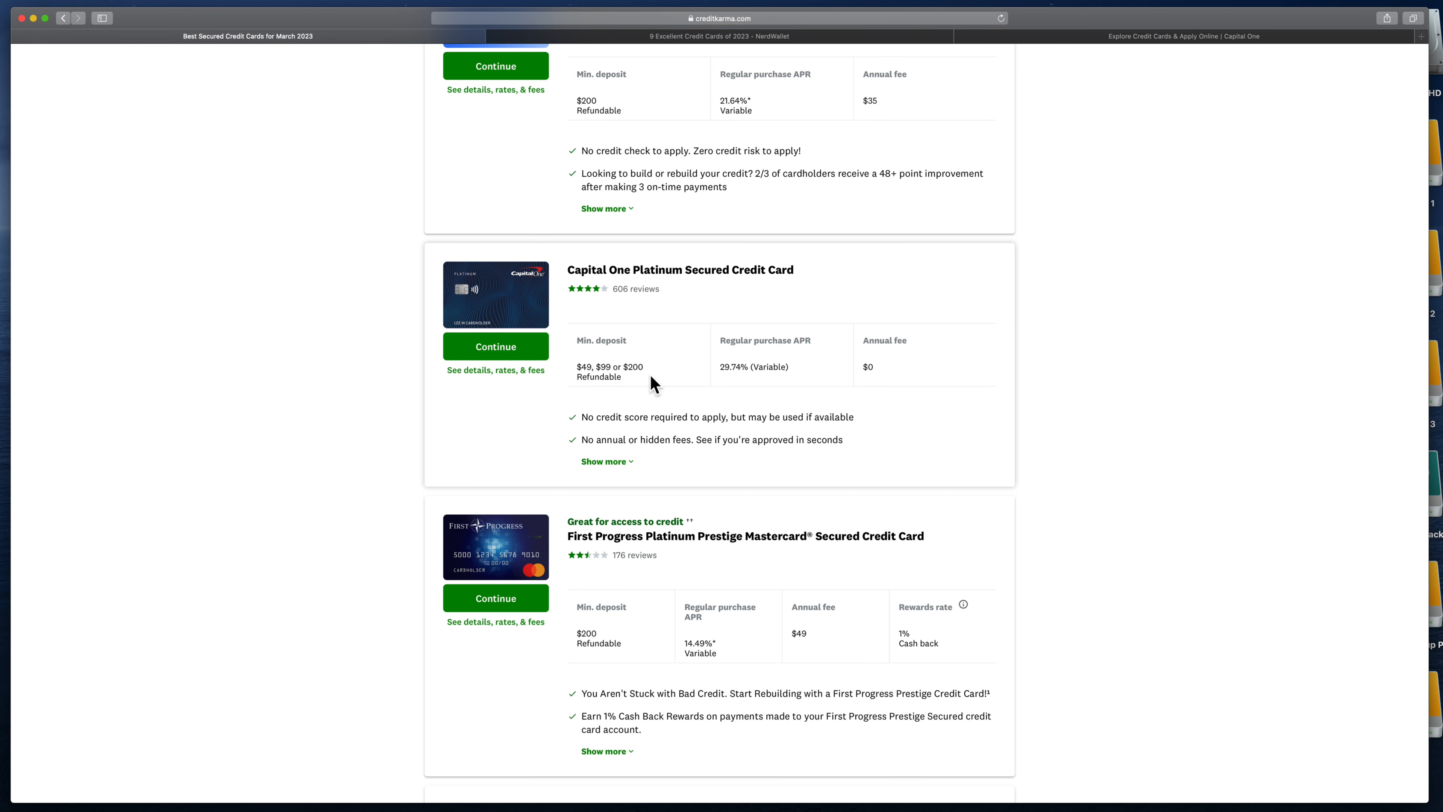
{"action": "scroll", "scroll_direction": "down", "scroll_amount": 3}
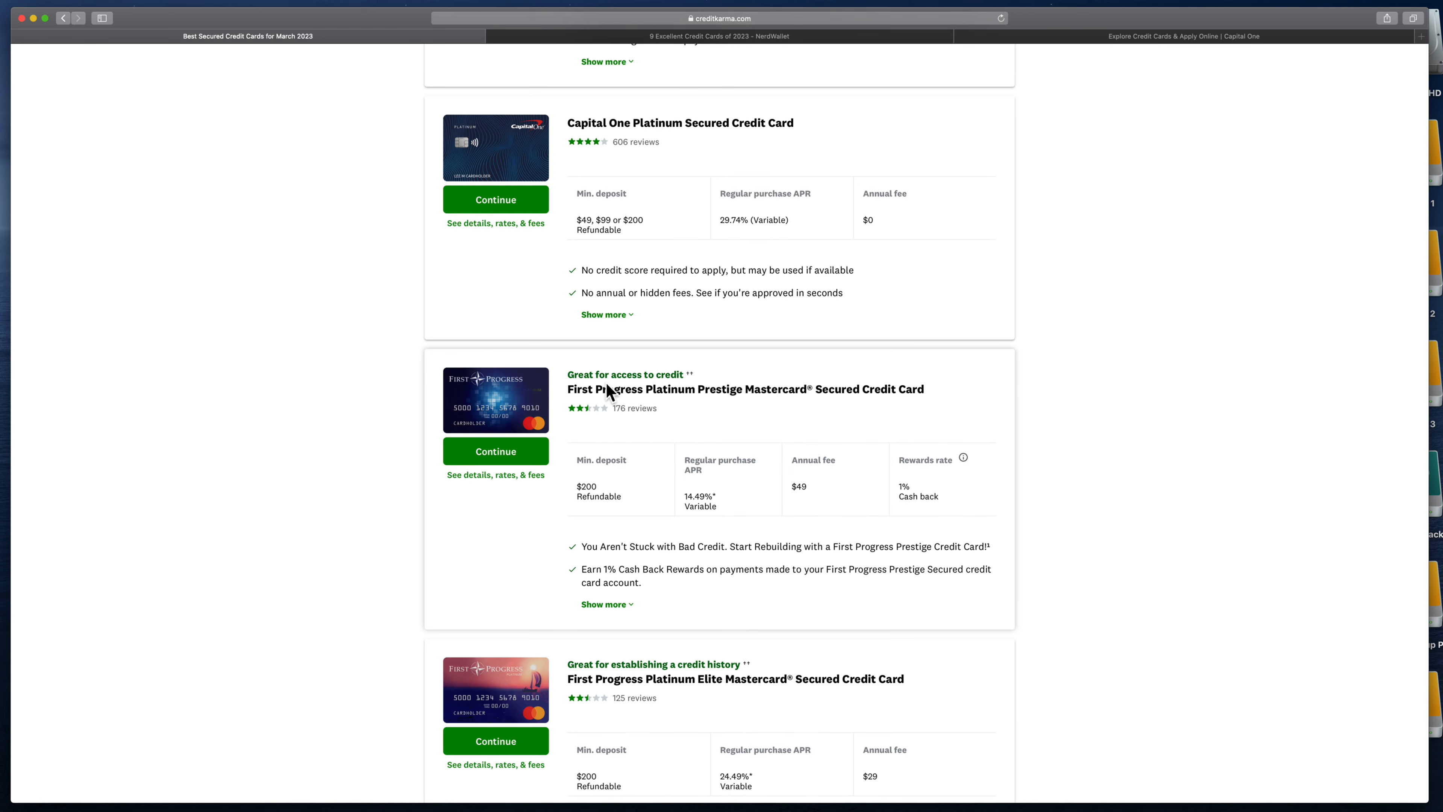
{"action": "scroll", "scroll_direction": "down", "scroll_amount": 3}
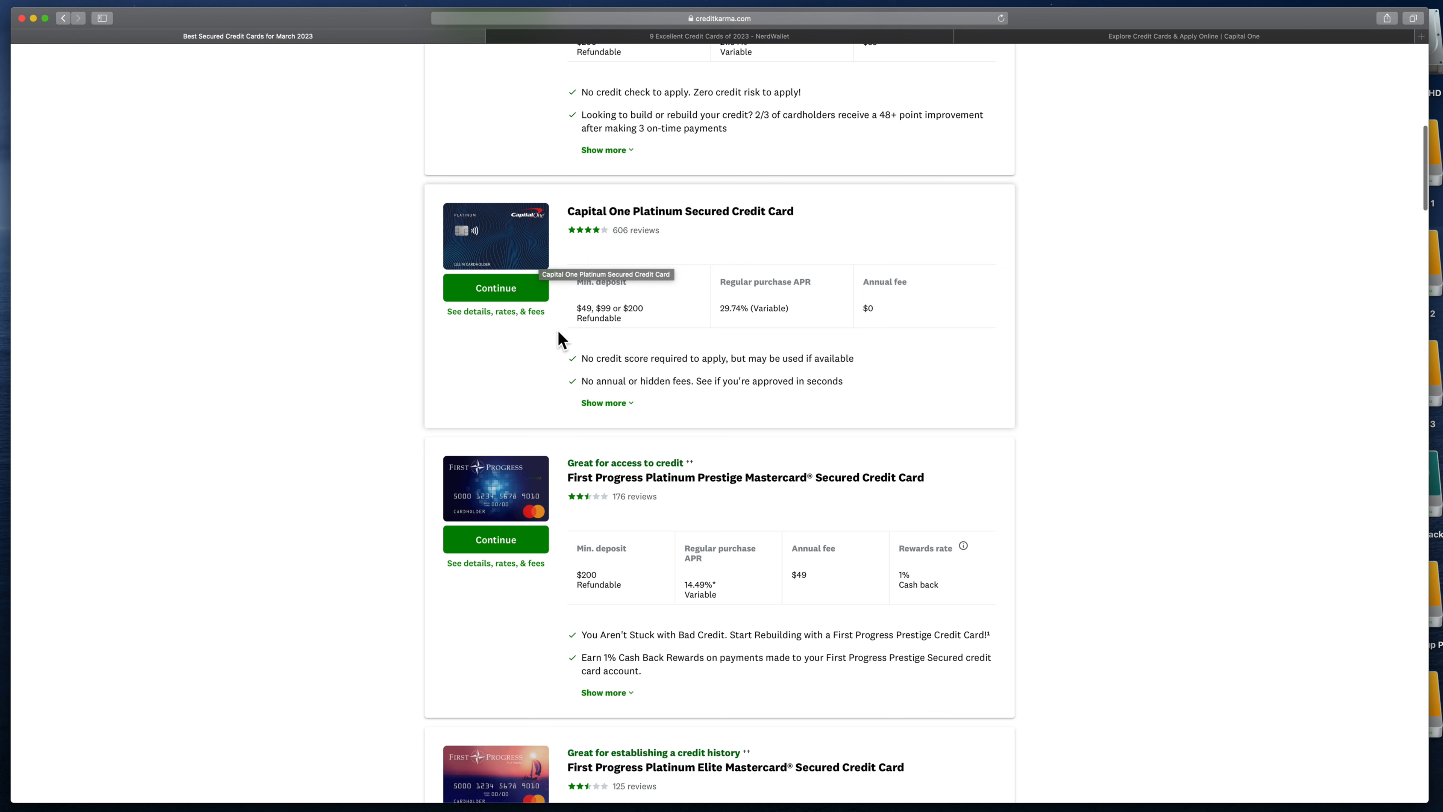
{"action": "mouse_move", "coordinate": [699, 378]}
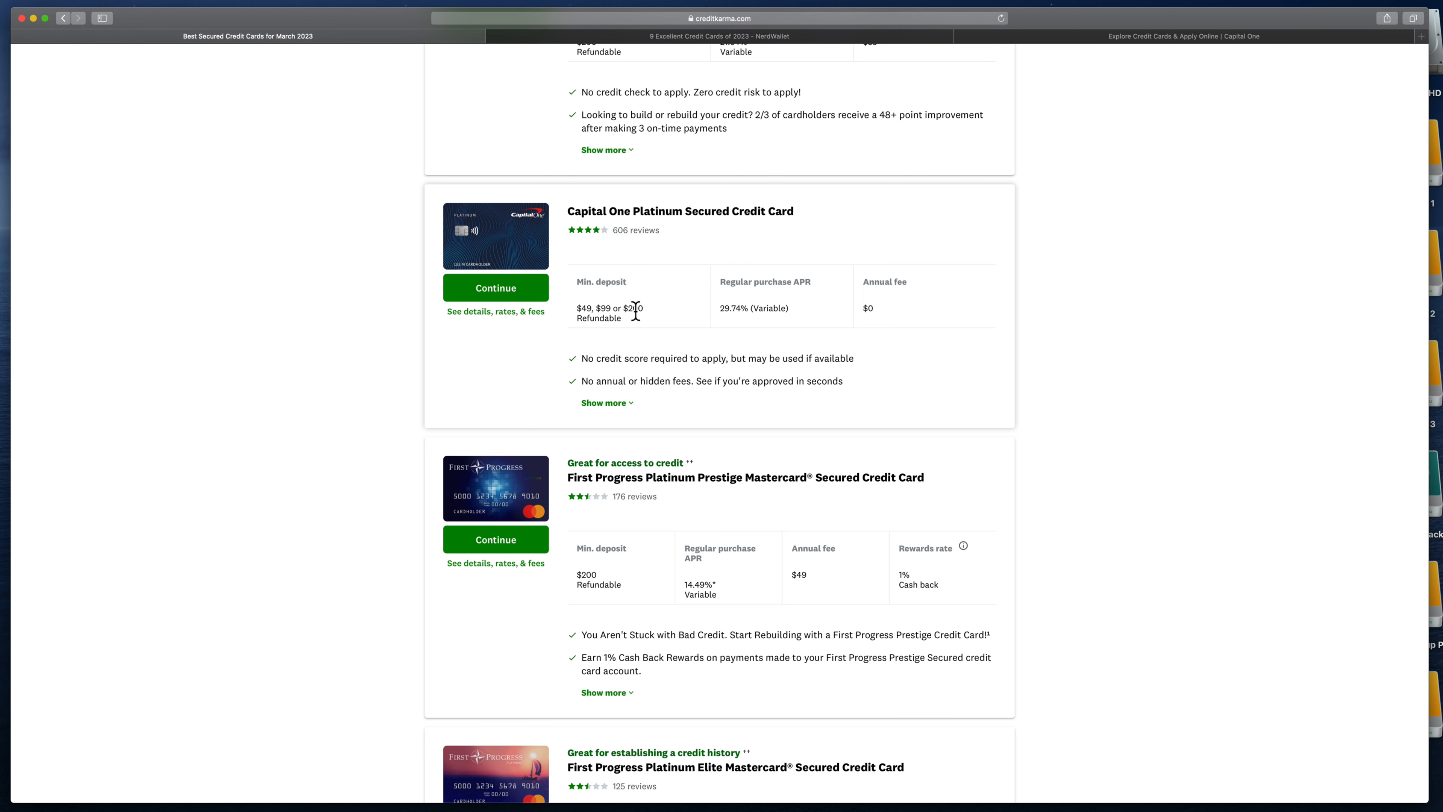
{"action": "mouse_move", "coordinate": [875, 316]}
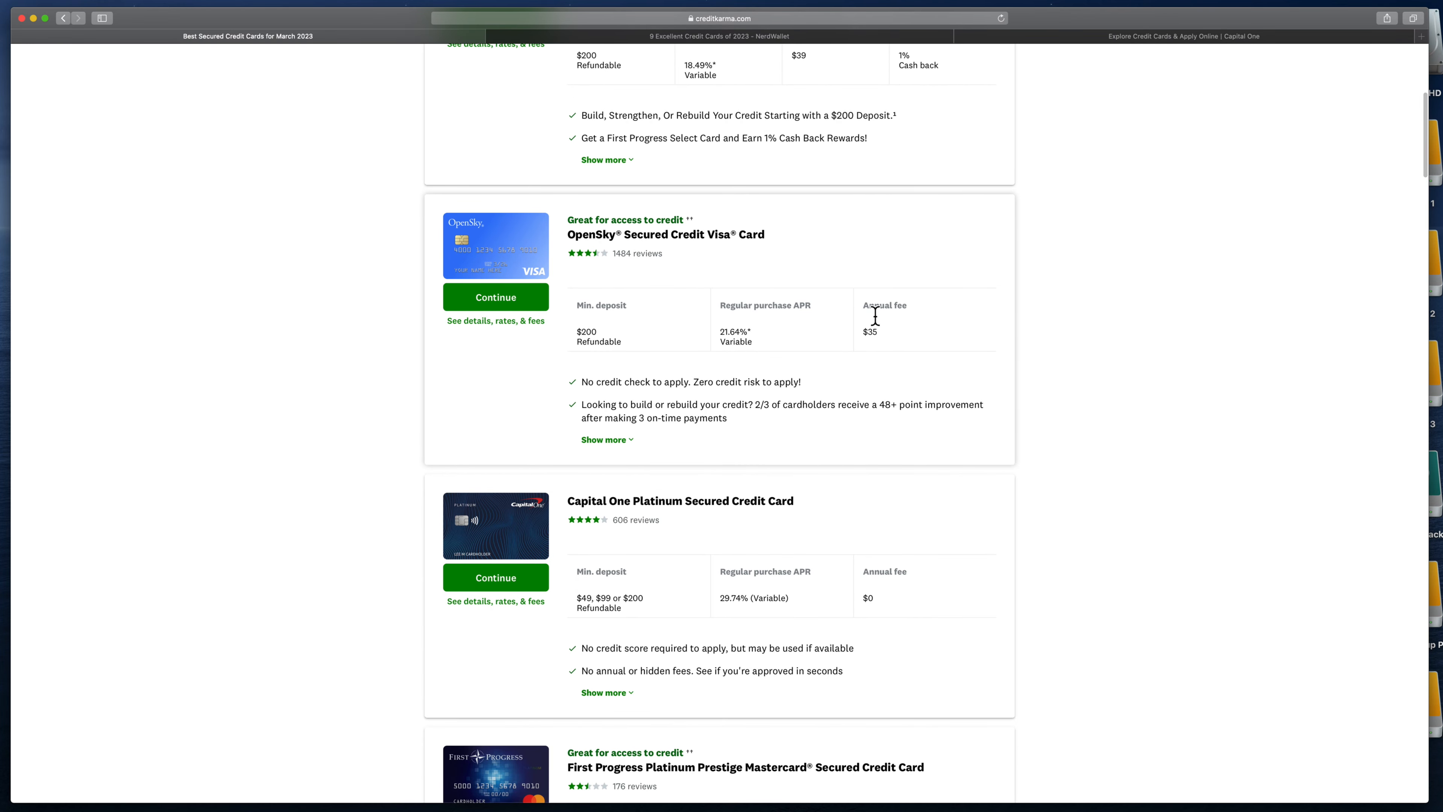
{"action": "scroll", "scroll_direction": "up", "scroll_amount": 3}
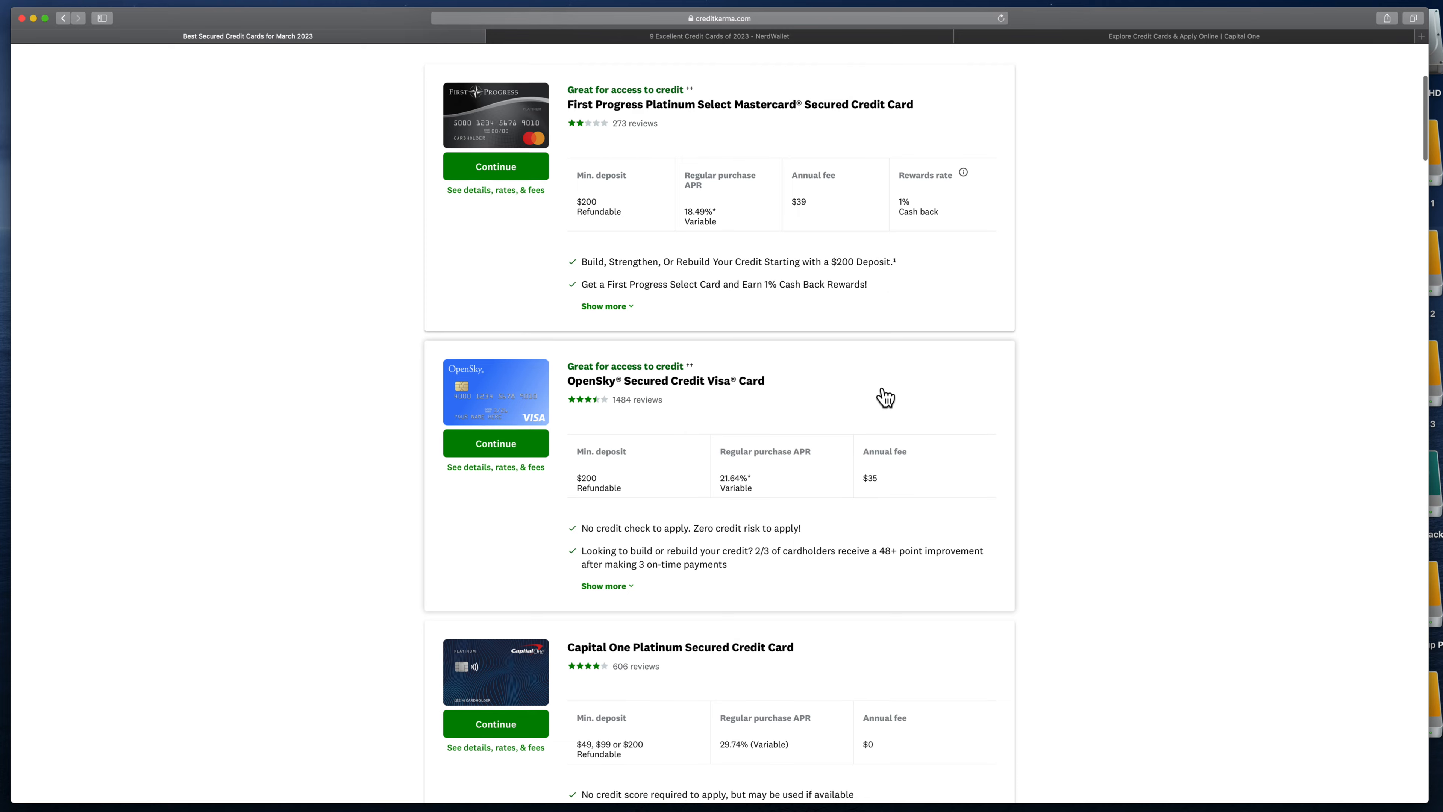
{"action": "scroll", "scroll_direction": "down", "scroll_amount": 3}
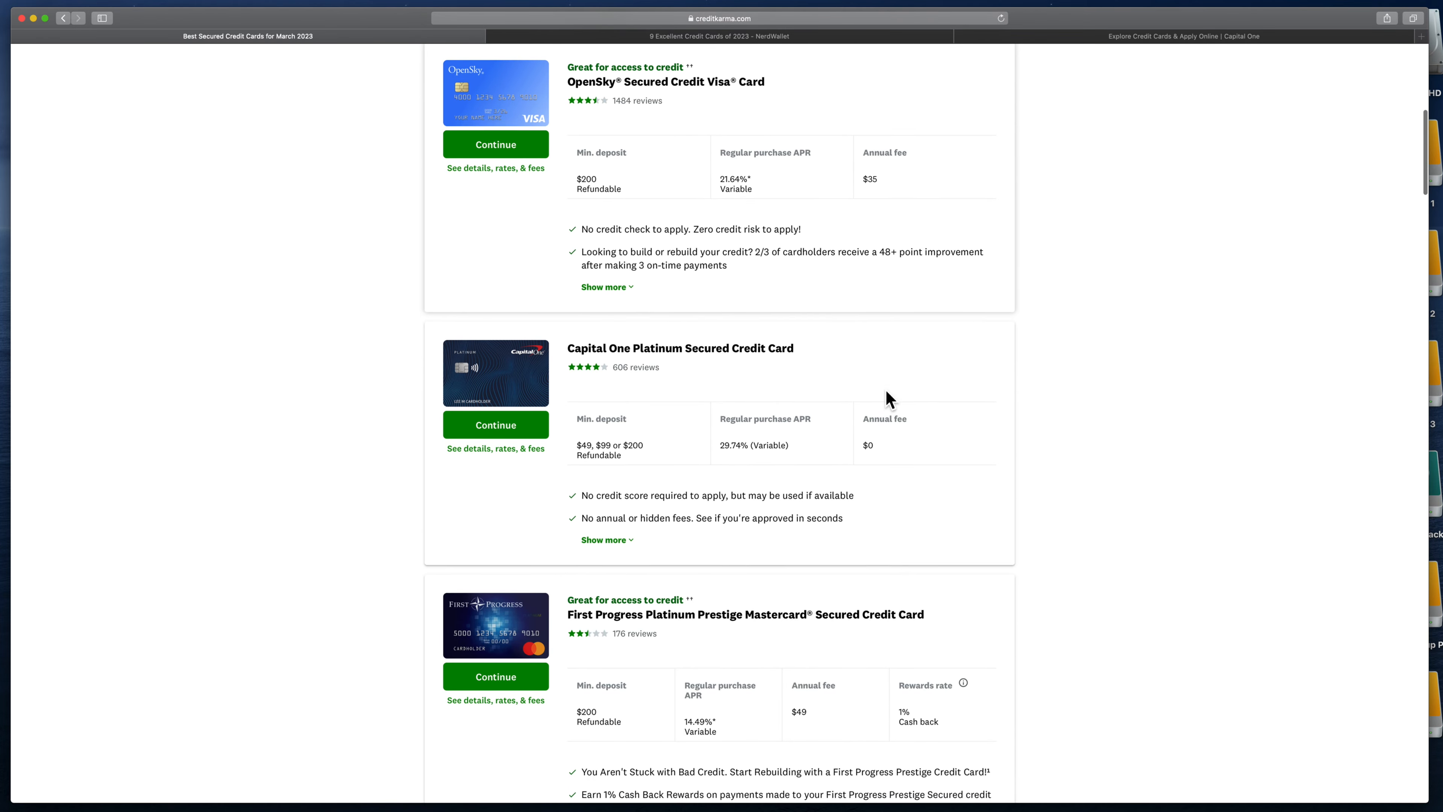
{"action": "scroll", "scroll_direction": "down", "scroll_amount": 3}
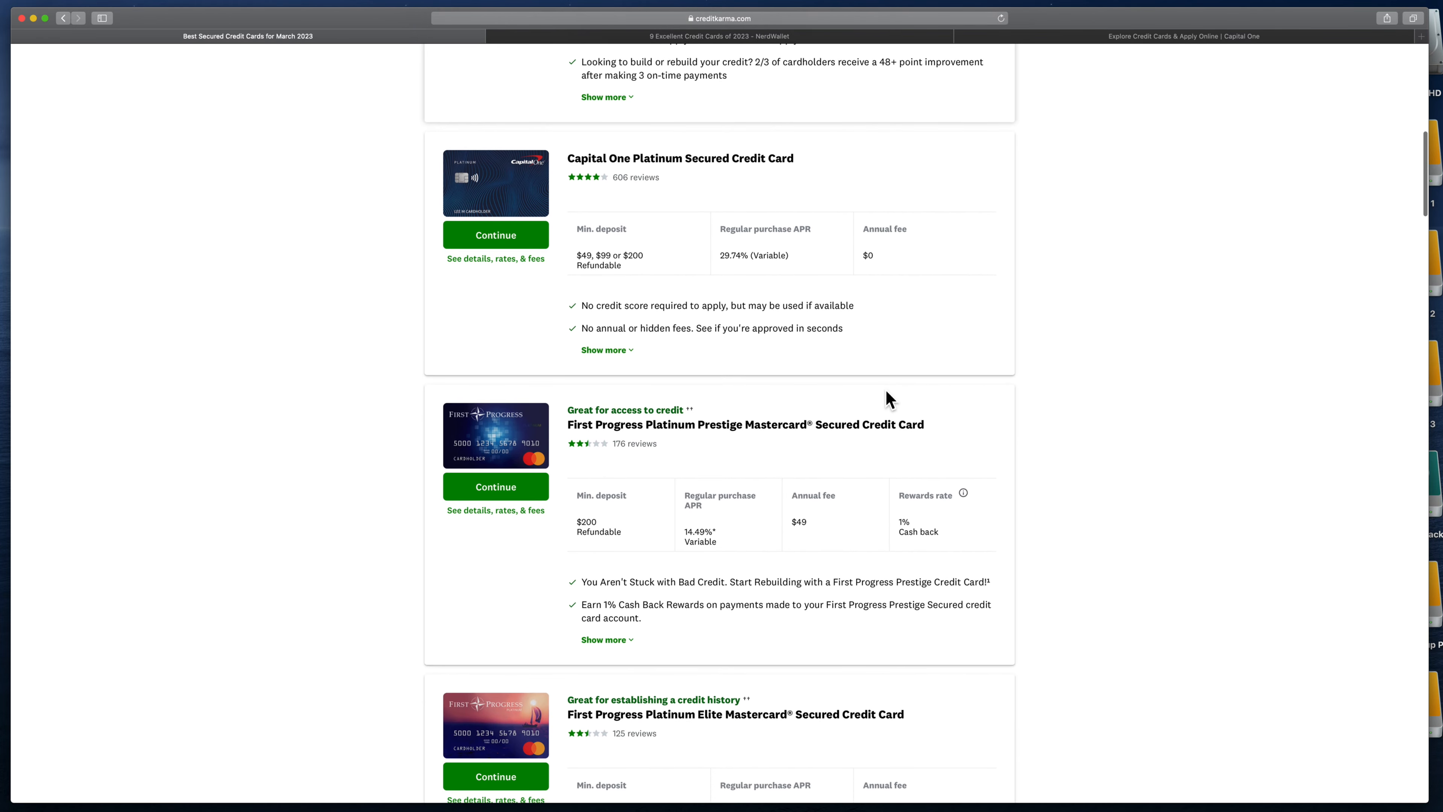
{"action": "scroll", "scroll_direction": "down", "scroll_amount": 3}
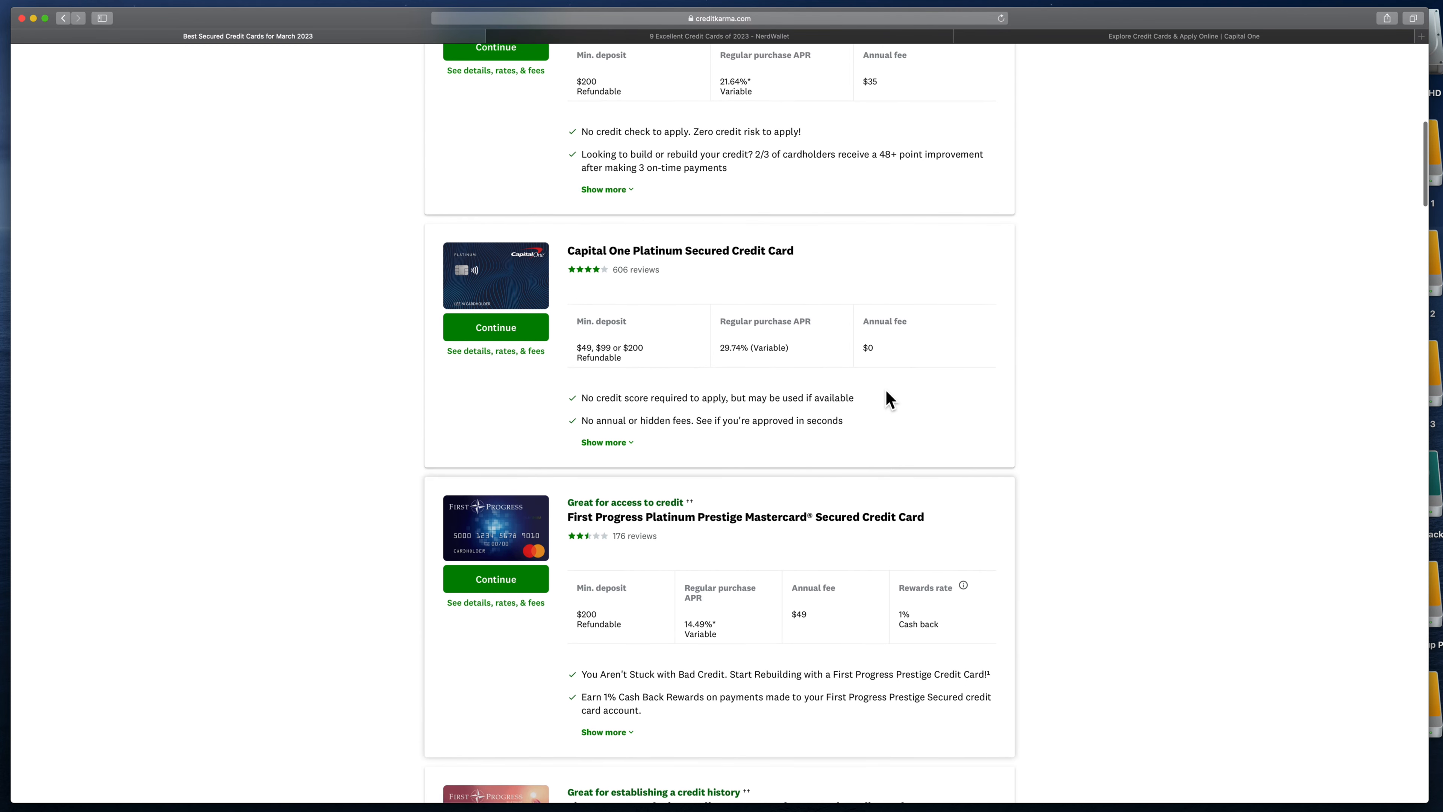
{"action": "scroll", "scroll_direction": "down", "scroll_amount": 3}
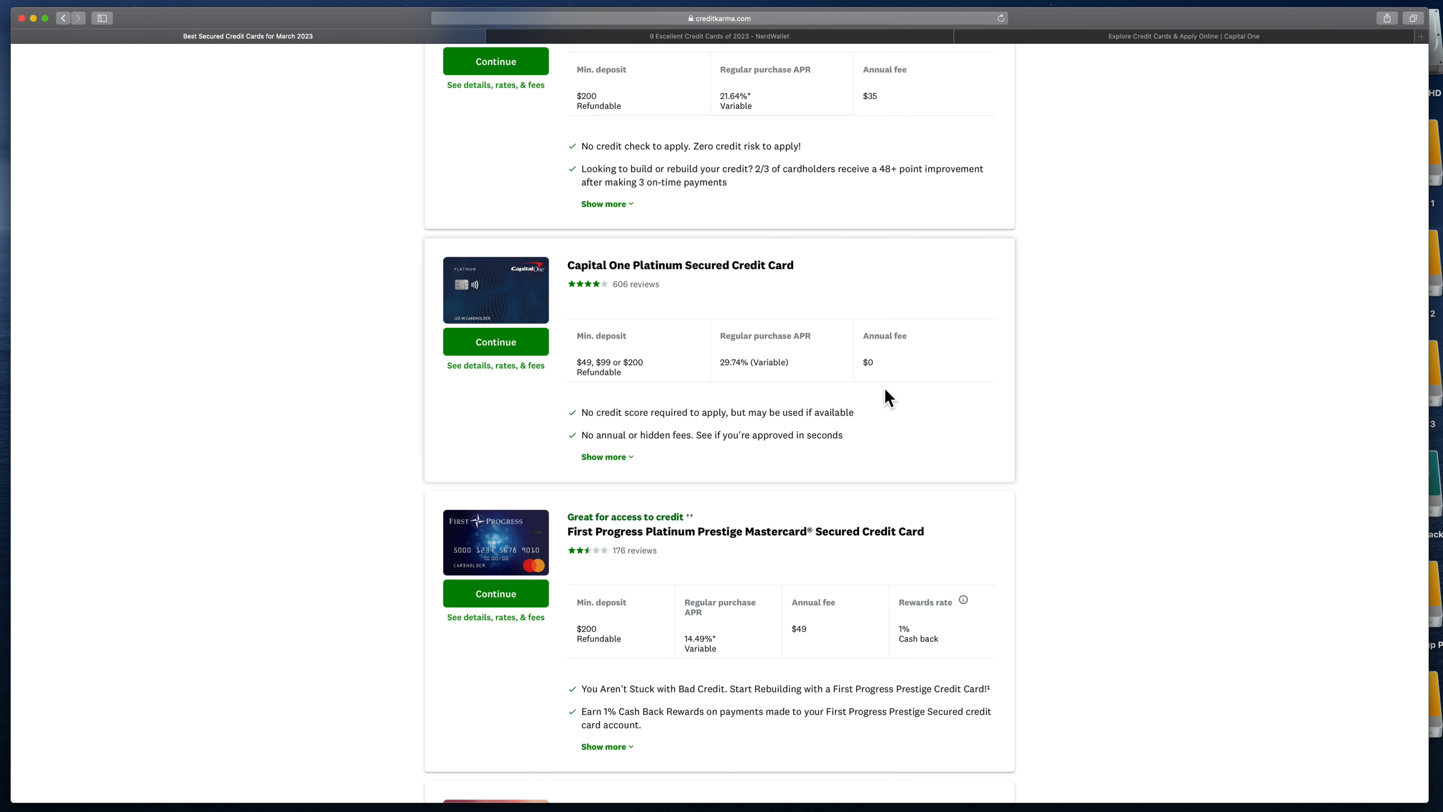
{"action": "mouse_move", "coordinate": [575, 330]}
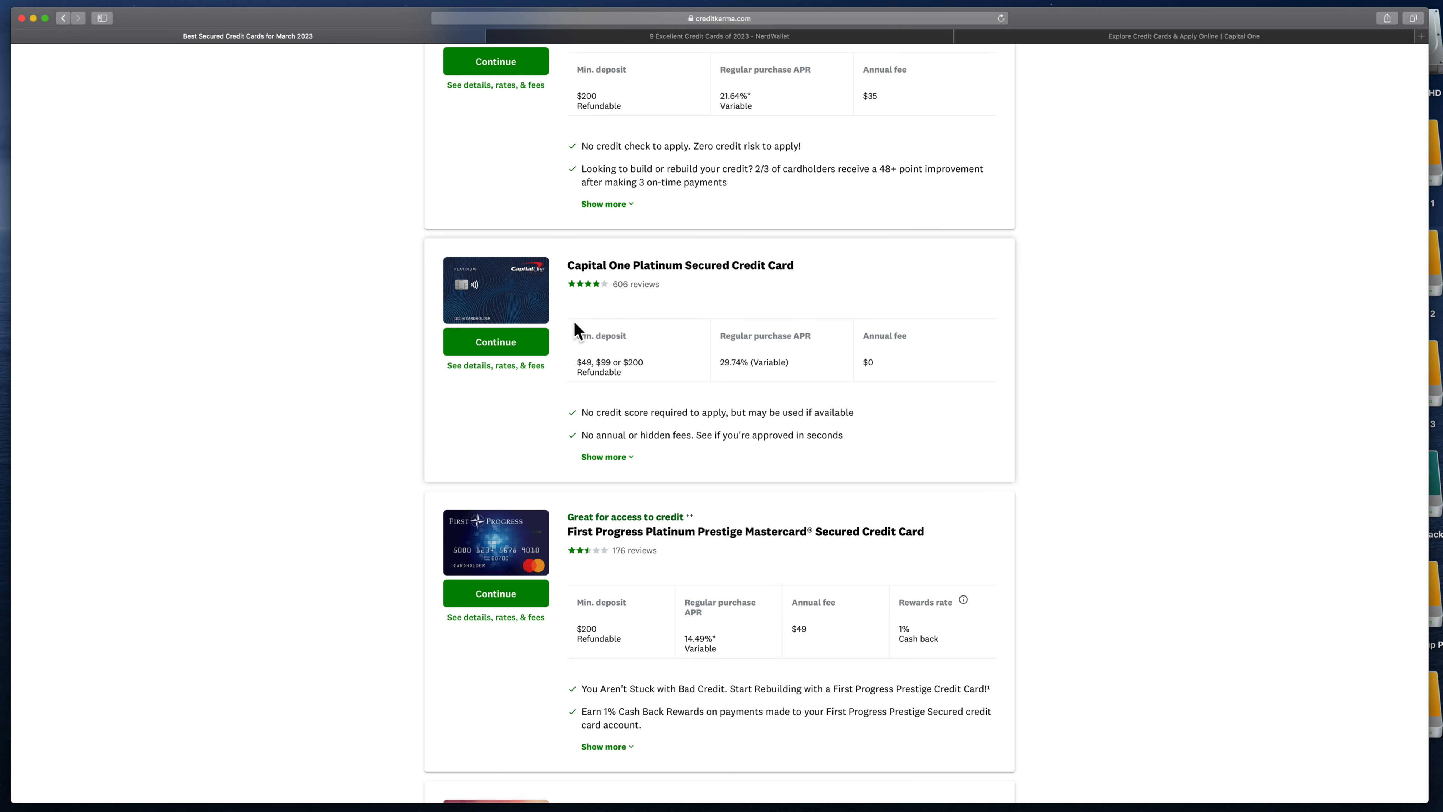
{"action": "mouse_move", "coordinate": [651, 407]}
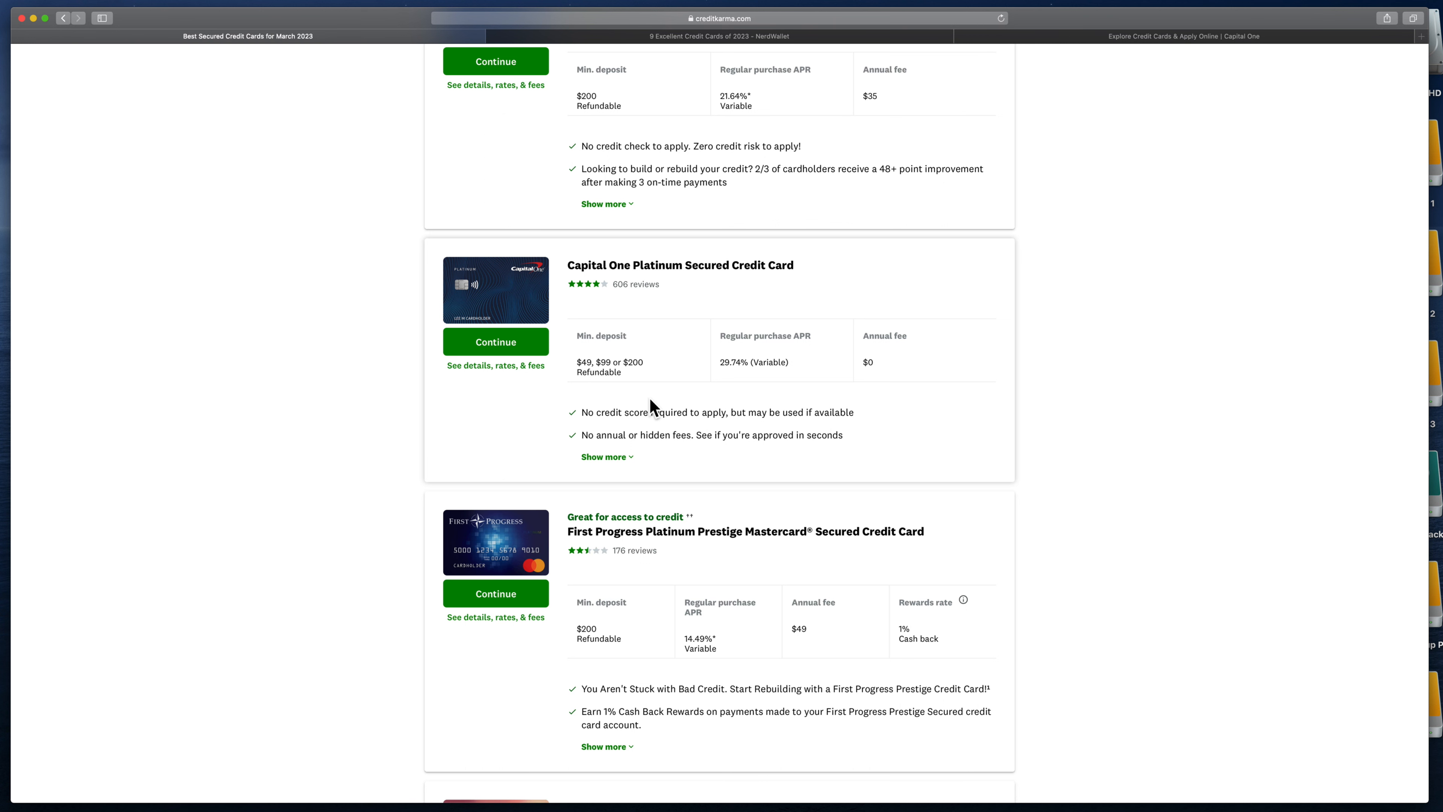
{"action": "mouse_move", "coordinate": [729, 415]}
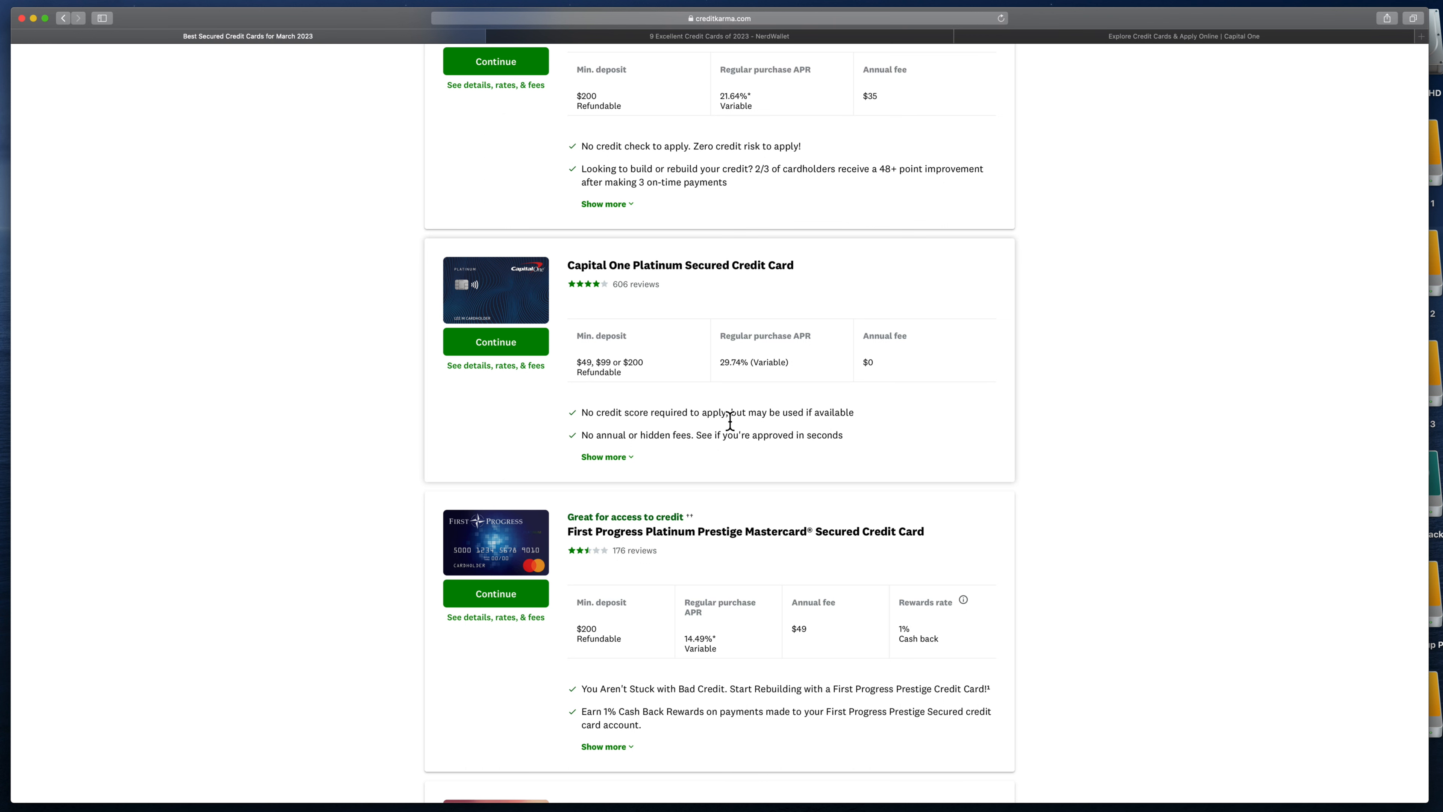
{"action": "mouse_move", "coordinate": [786, 434]}
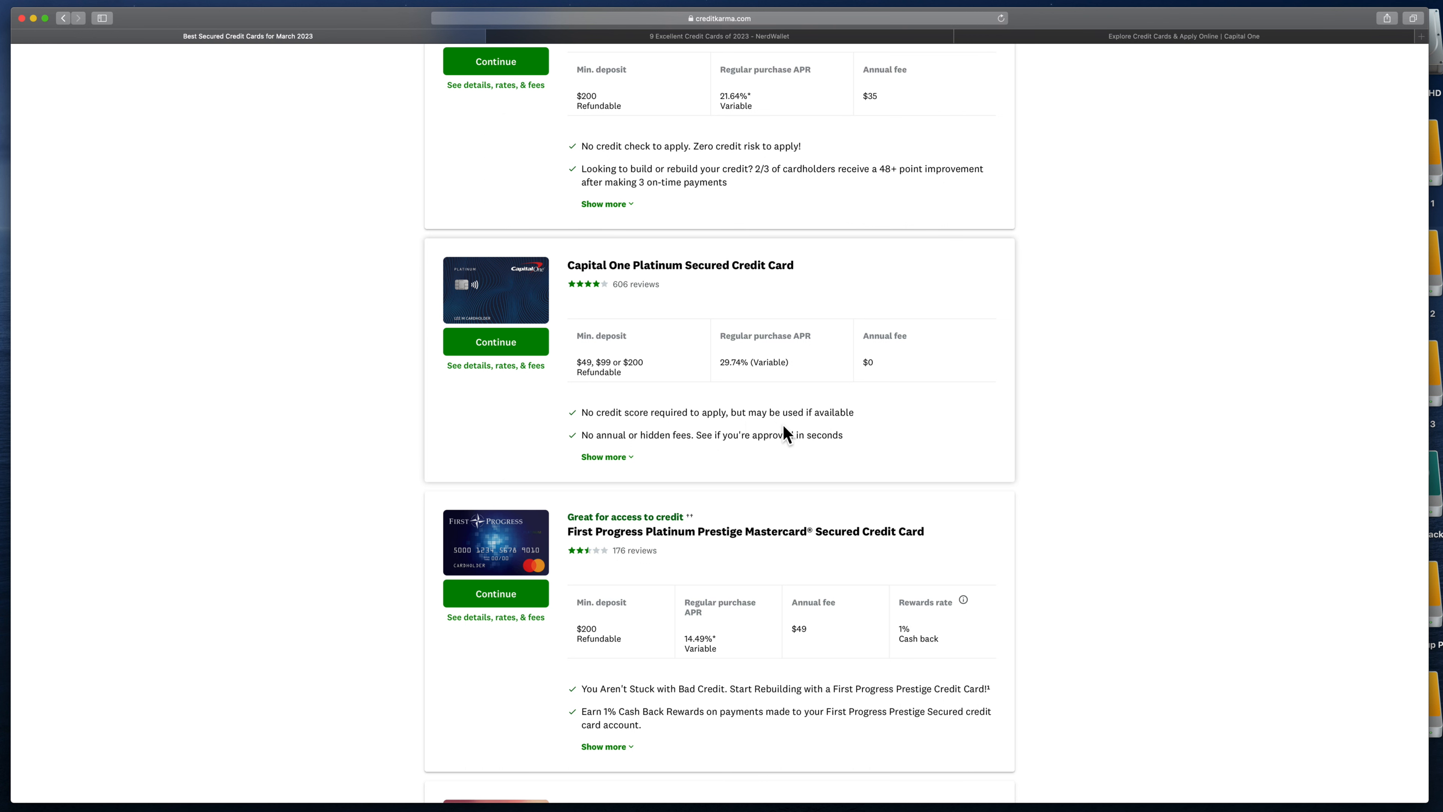
{"action": "mouse_move", "coordinate": [836, 424]}
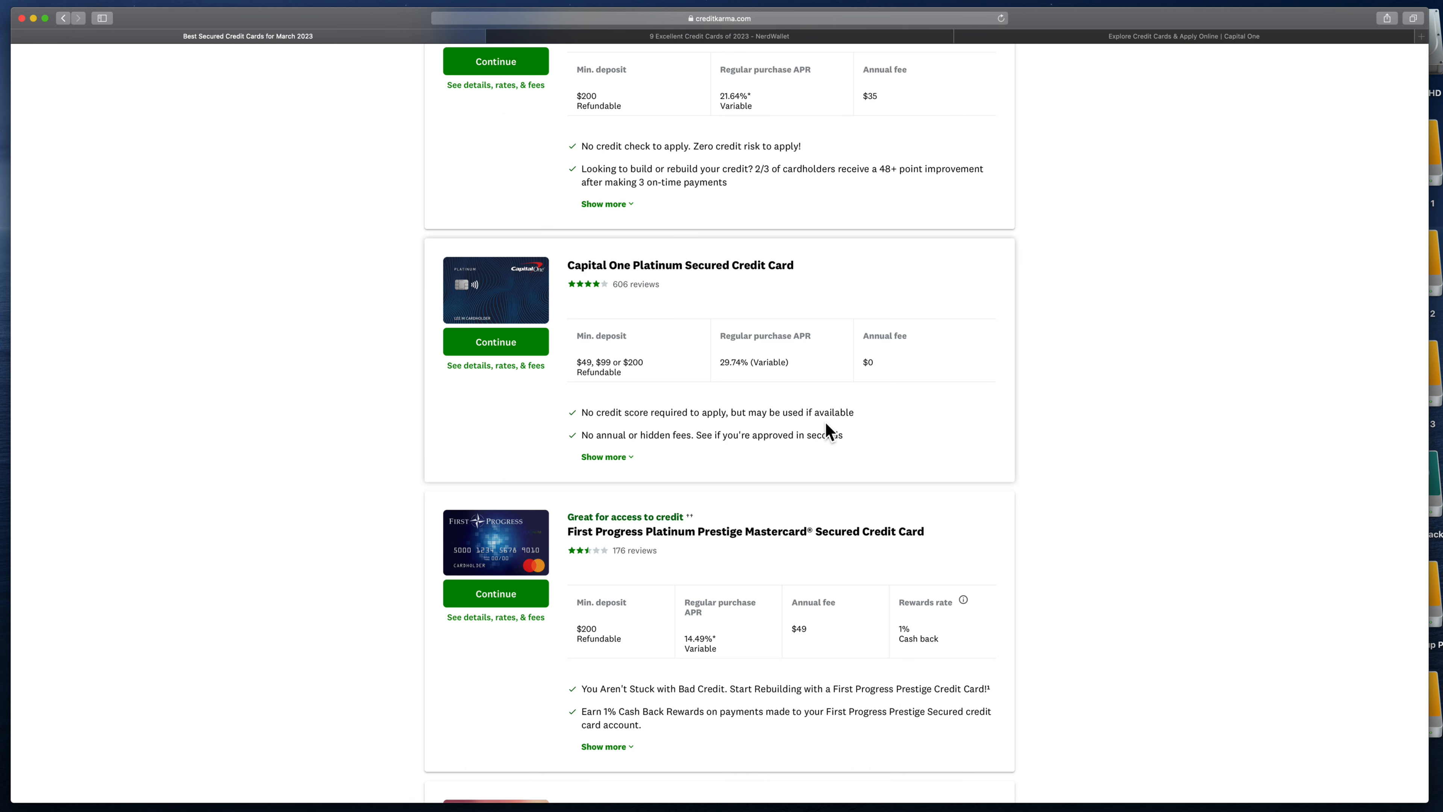
{"action": "mouse_move", "coordinate": [838, 438]}
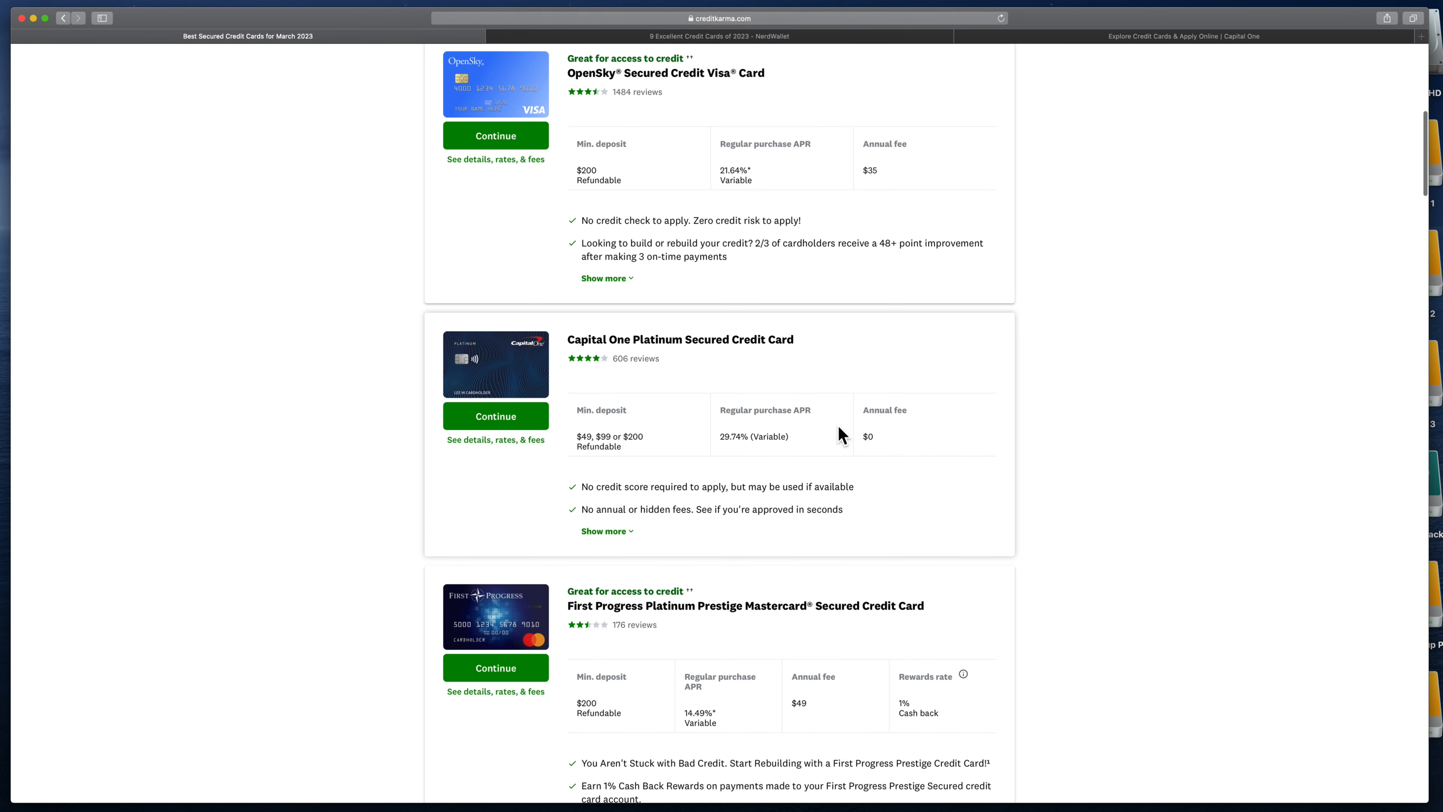
{"action": "scroll", "scroll_direction": "down", "scroll_amount": 3}
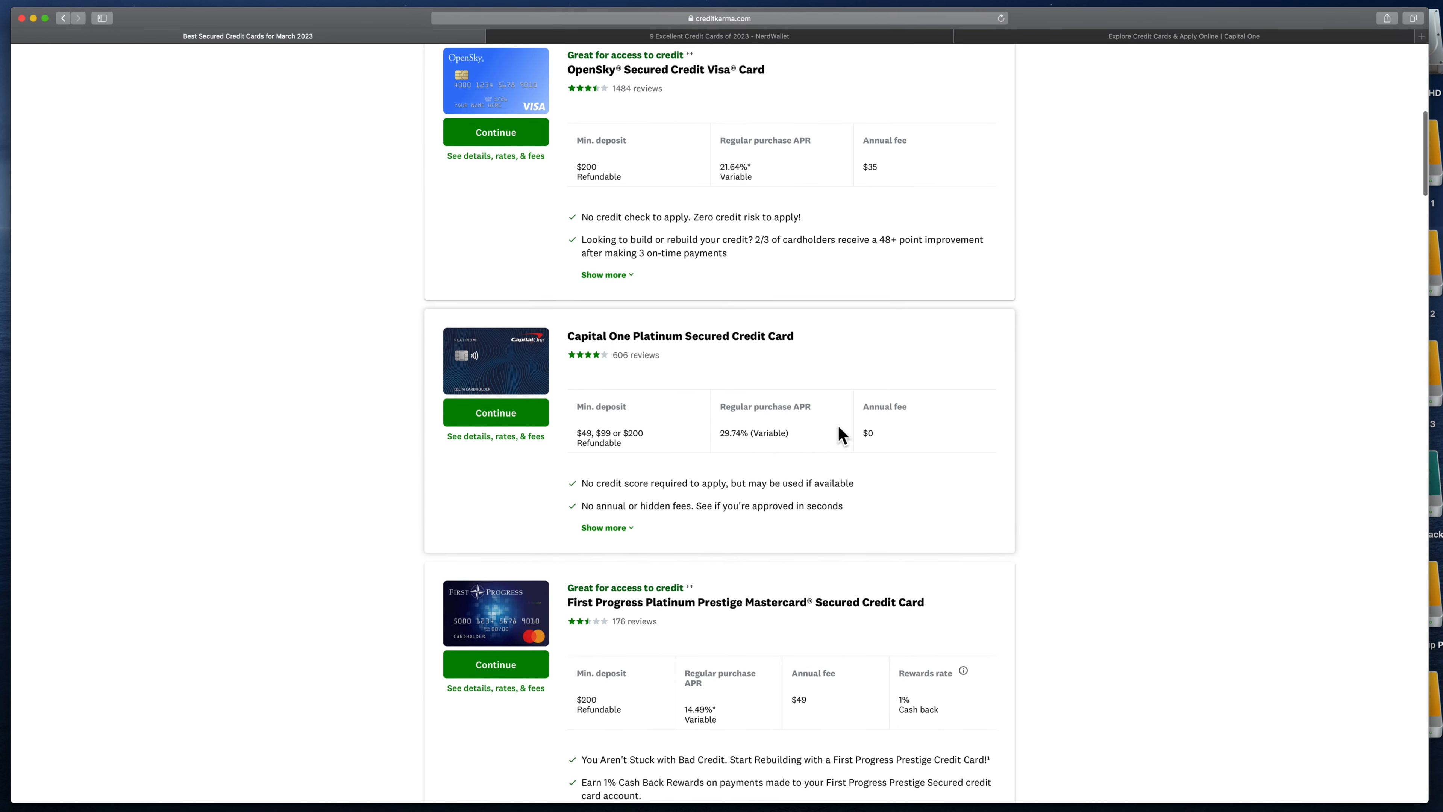
{"action": "scroll", "scroll_direction": "down", "scroll_amount": 3}
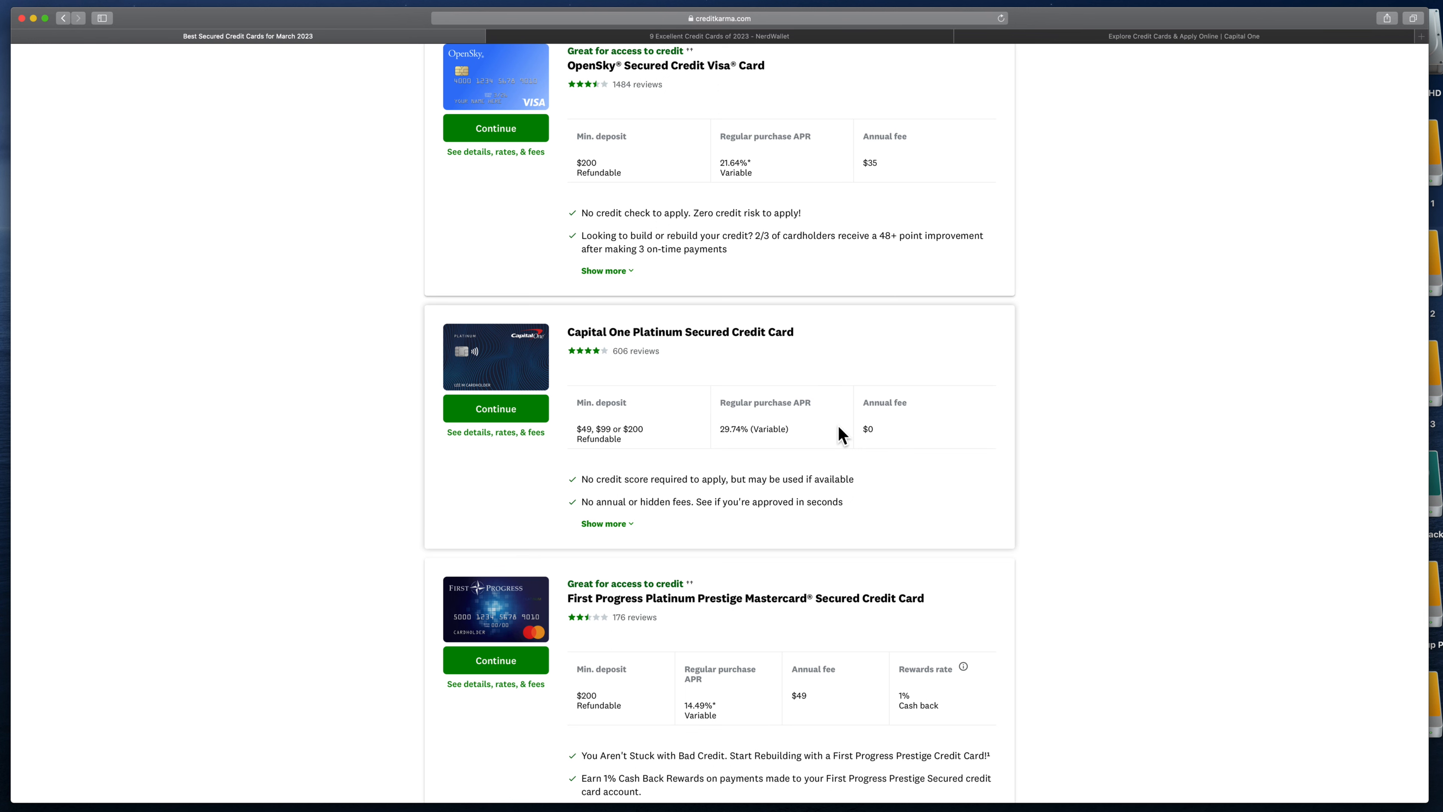
{"action": "scroll", "scroll_direction": "down", "scroll_amount": 3}
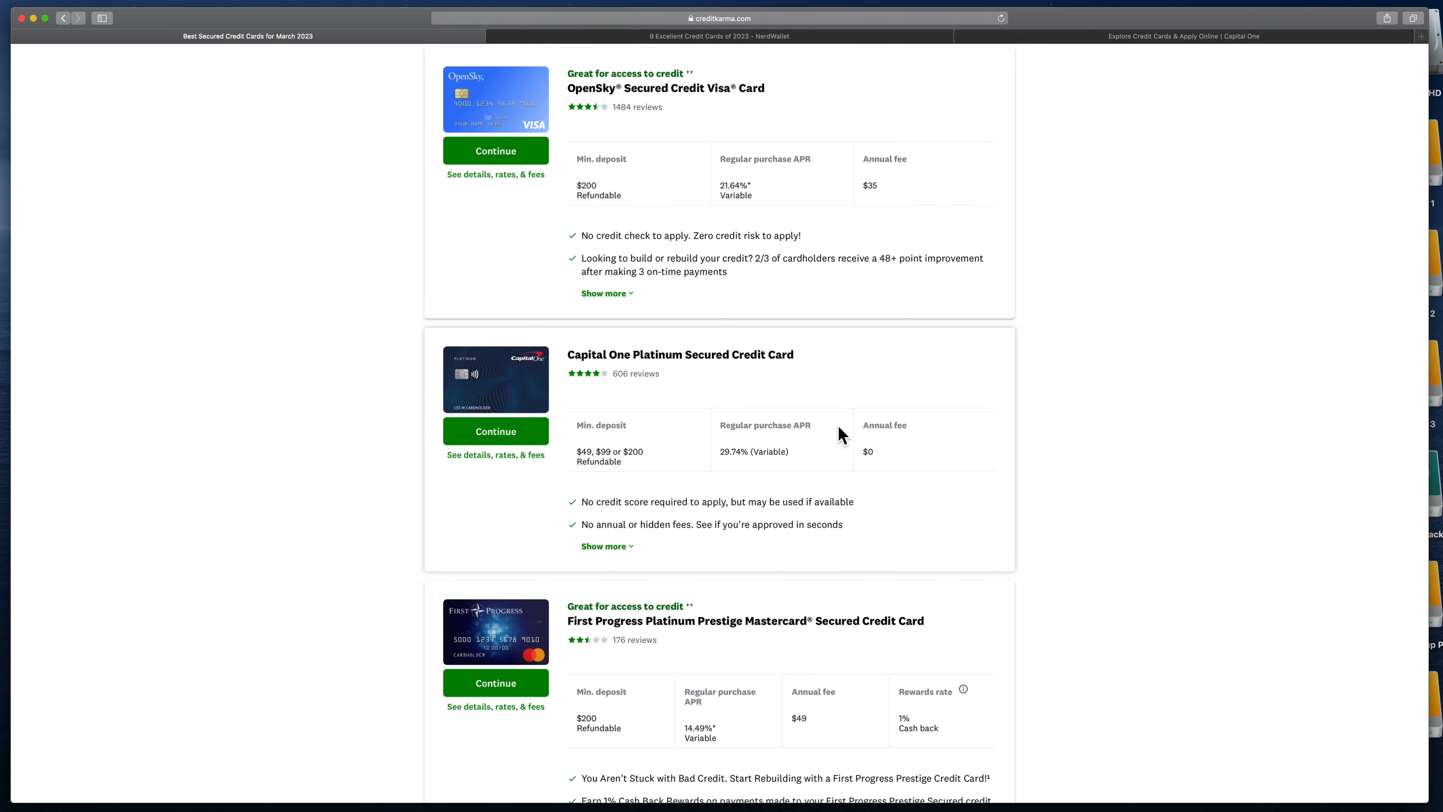
{"action": "scroll", "scroll_direction": "down", "scroll_amount": 3}
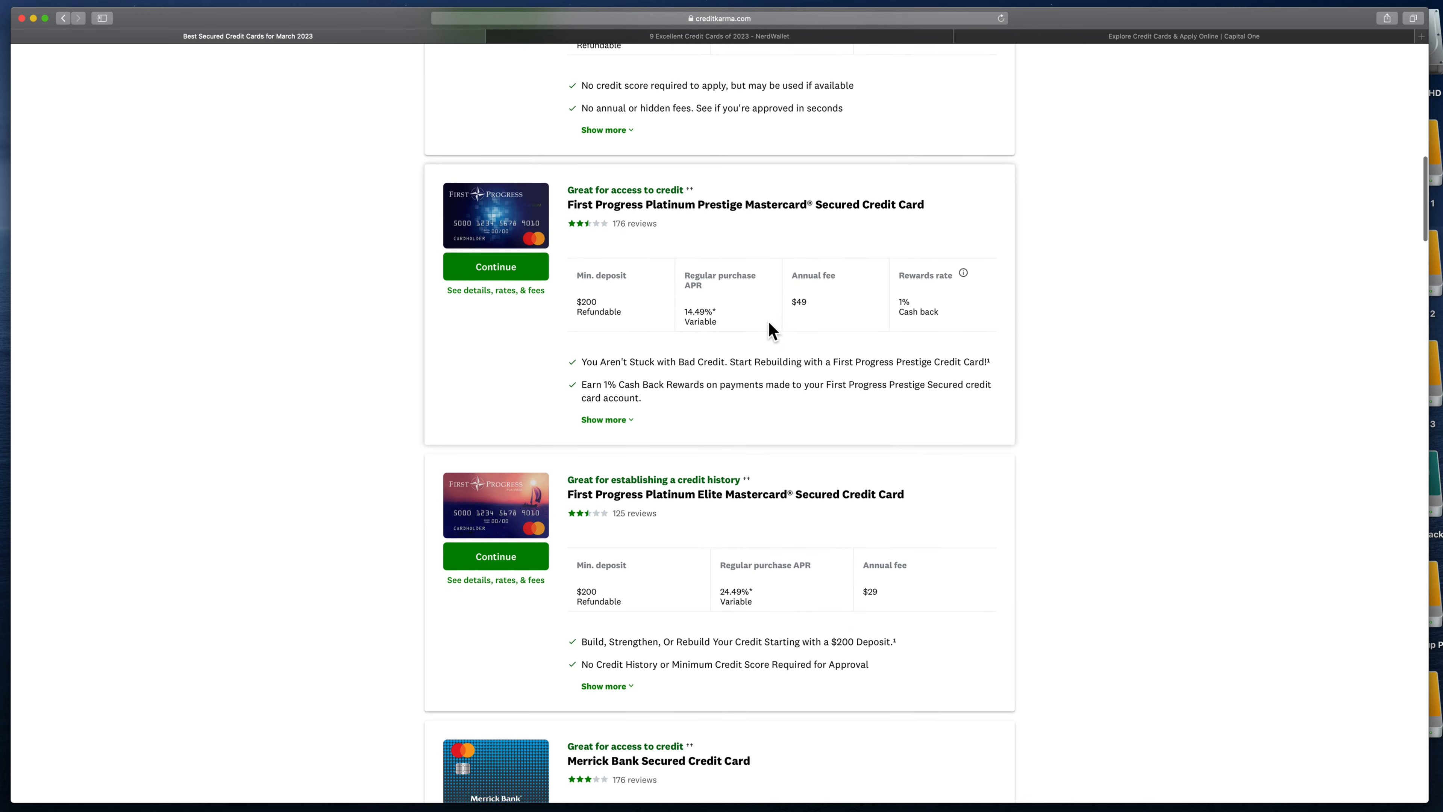
{"action": "scroll", "scroll_direction": "down", "scroll_amount": 3}
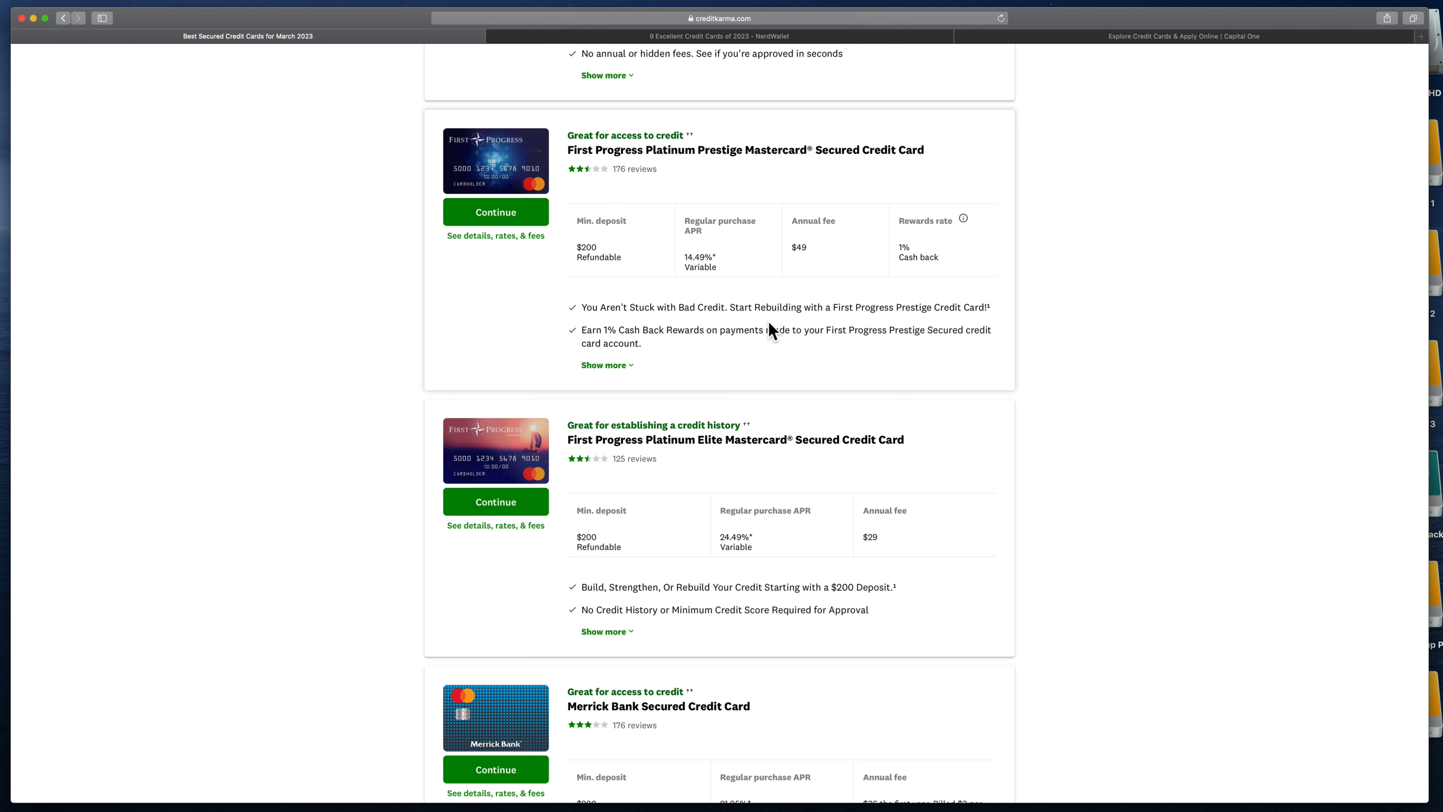
{"action": "mouse_move", "coordinate": [762, 543]}
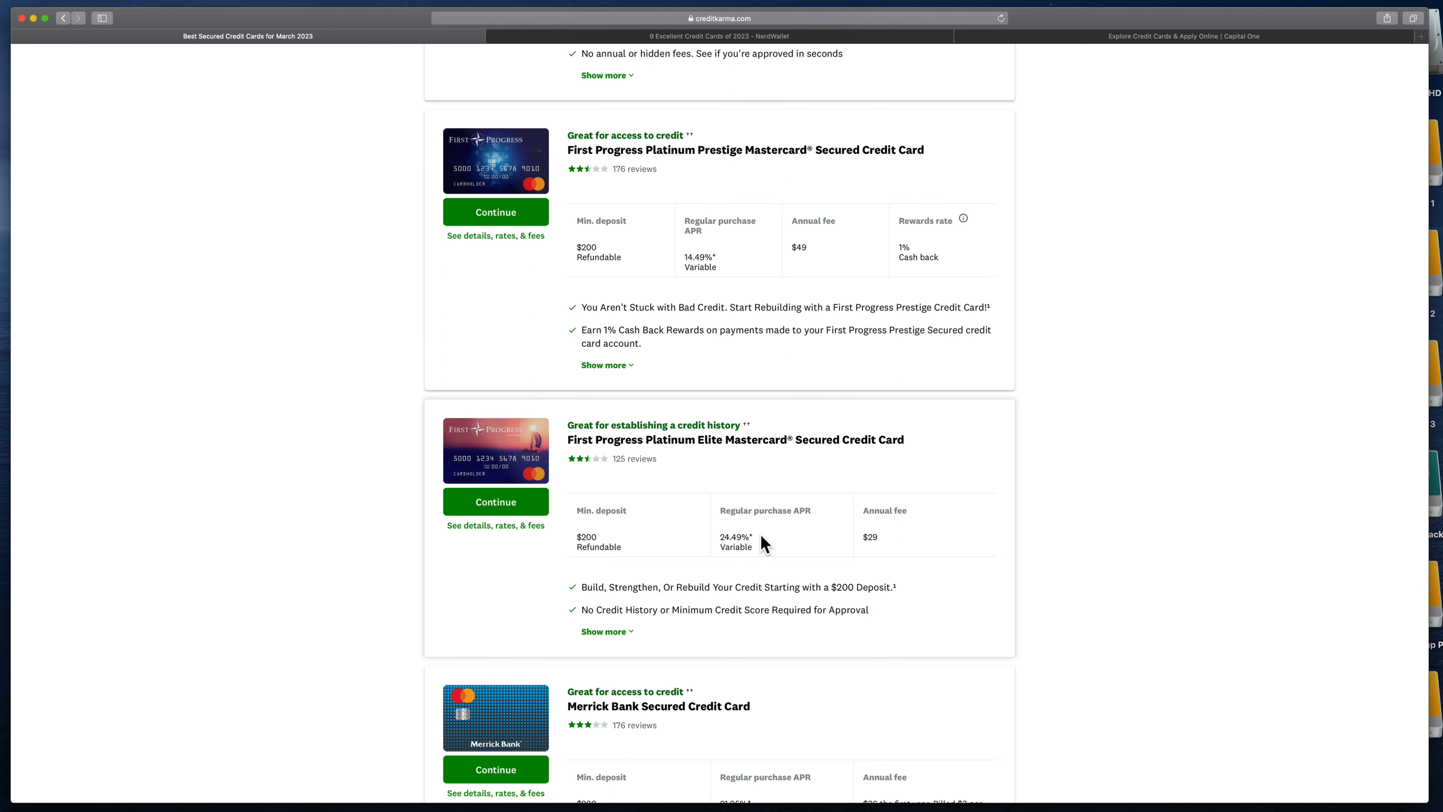
{"action": "scroll", "scroll_direction": "down", "scroll_amount": 3}
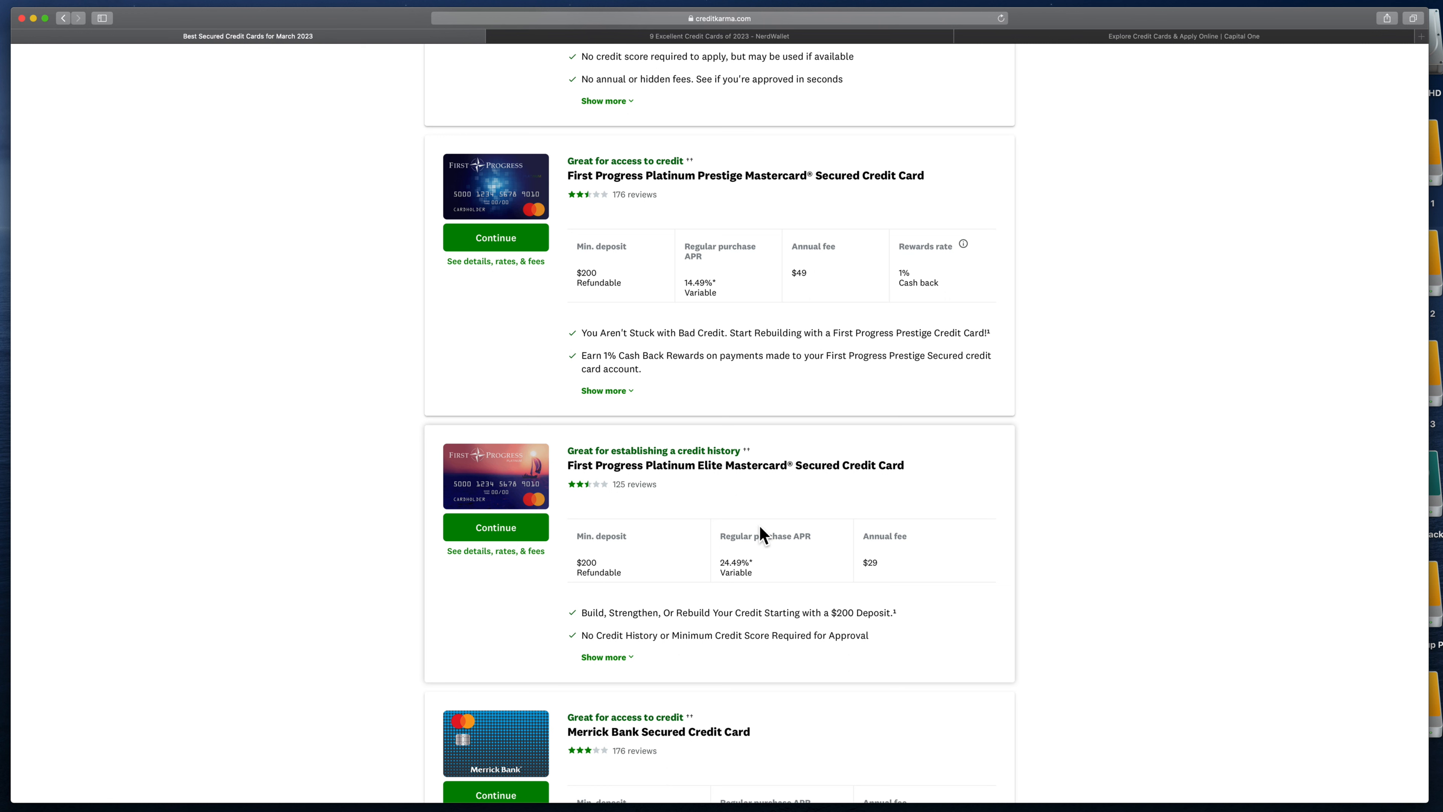
{"action": "scroll", "scroll_direction": "down", "scroll_amount": 3}
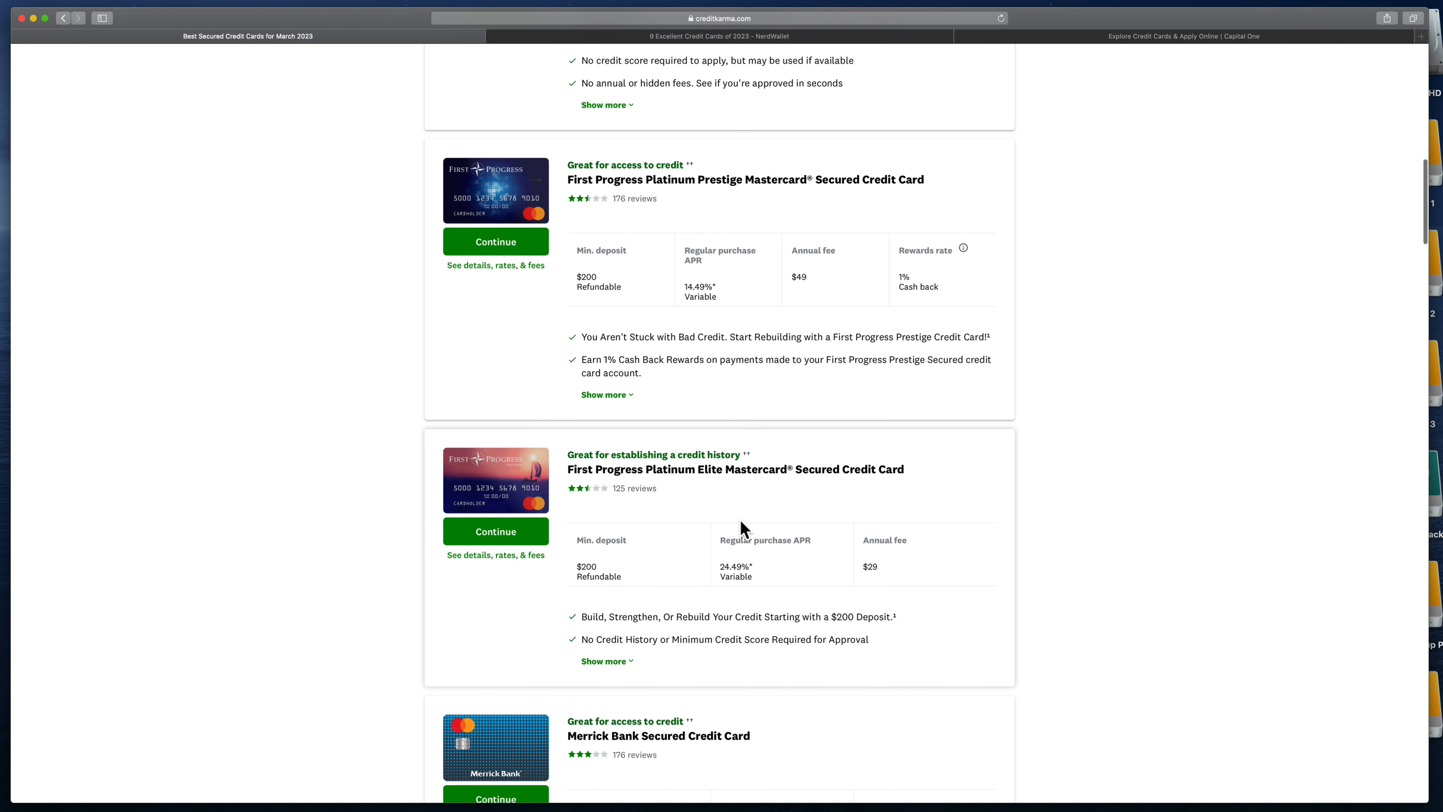
{"action": "scroll", "scroll_direction": "down", "scroll_amount": 3}
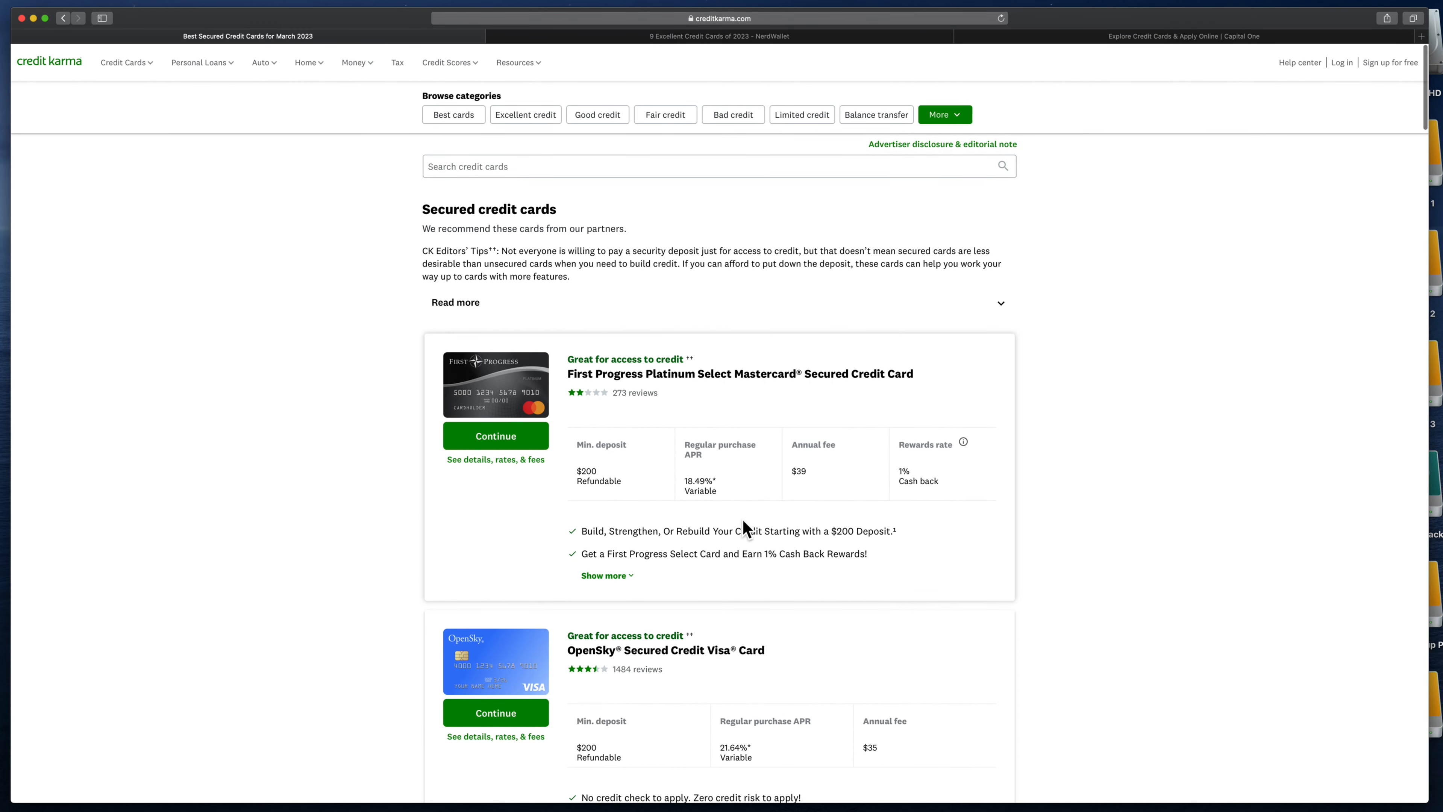
{"action": "mouse_move", "coordinate": [884, 352]}
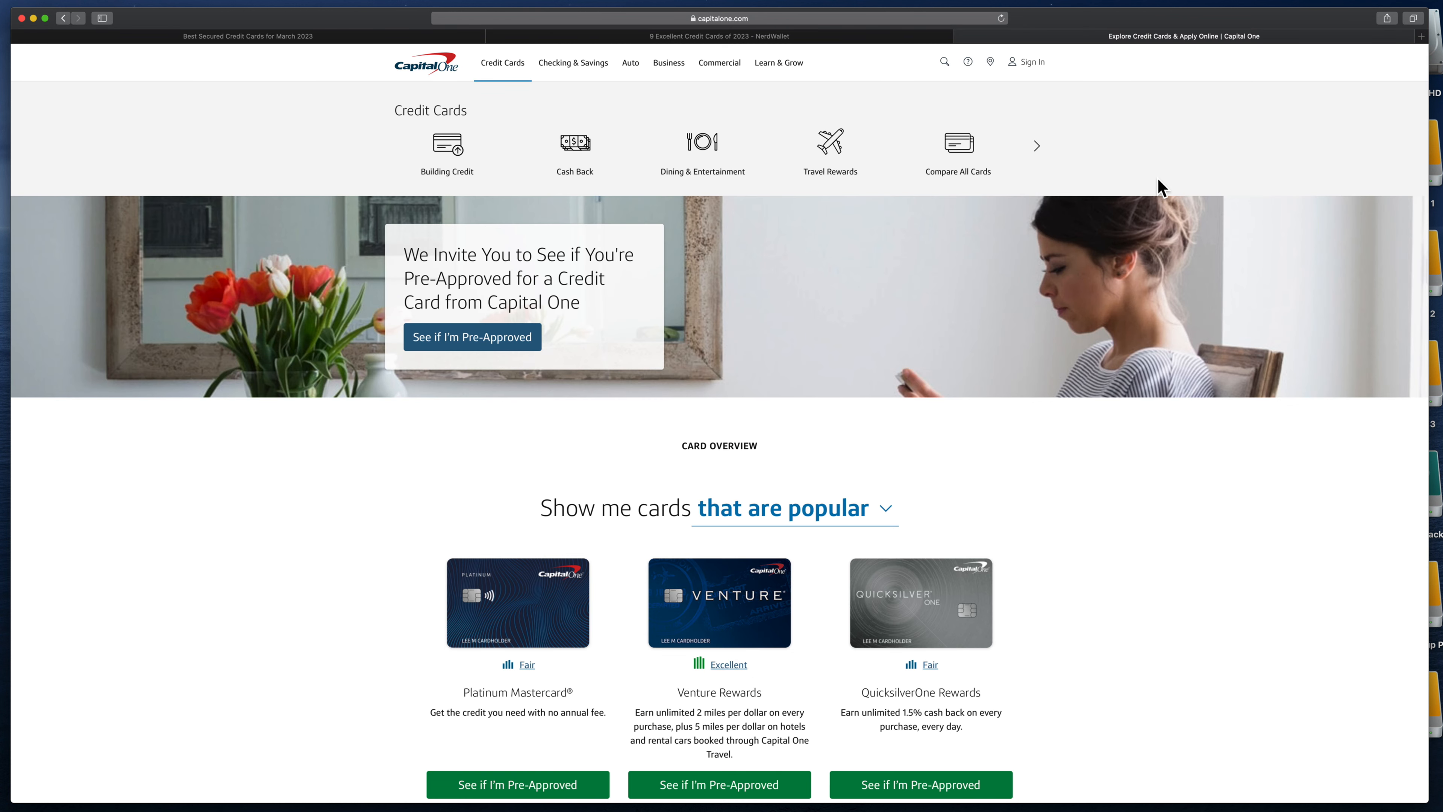
{"action": "mouse_move", "coordinate": [1167, 210]}
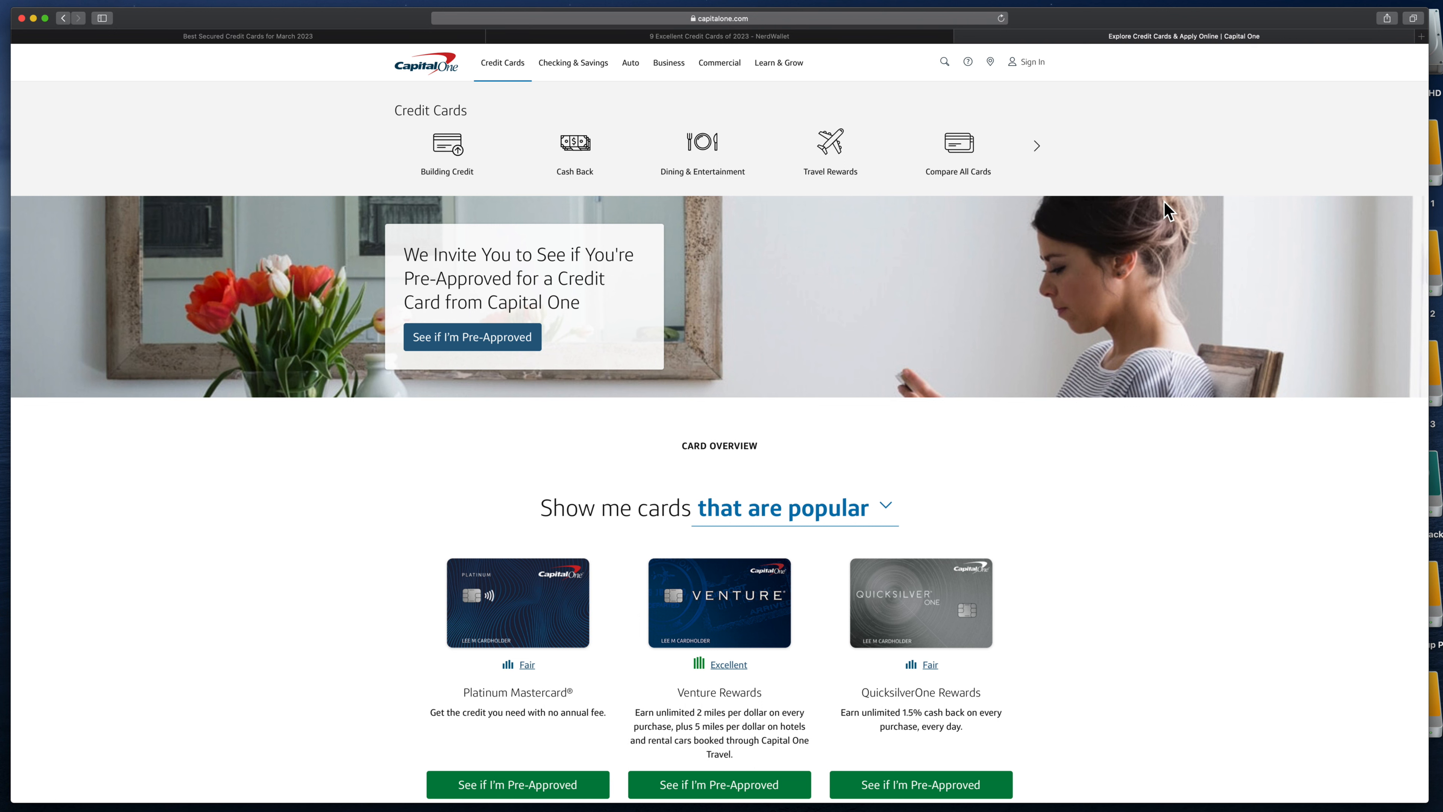
{"action": "scroll", "scroll_direction": "down", "scroll_amount": 3}
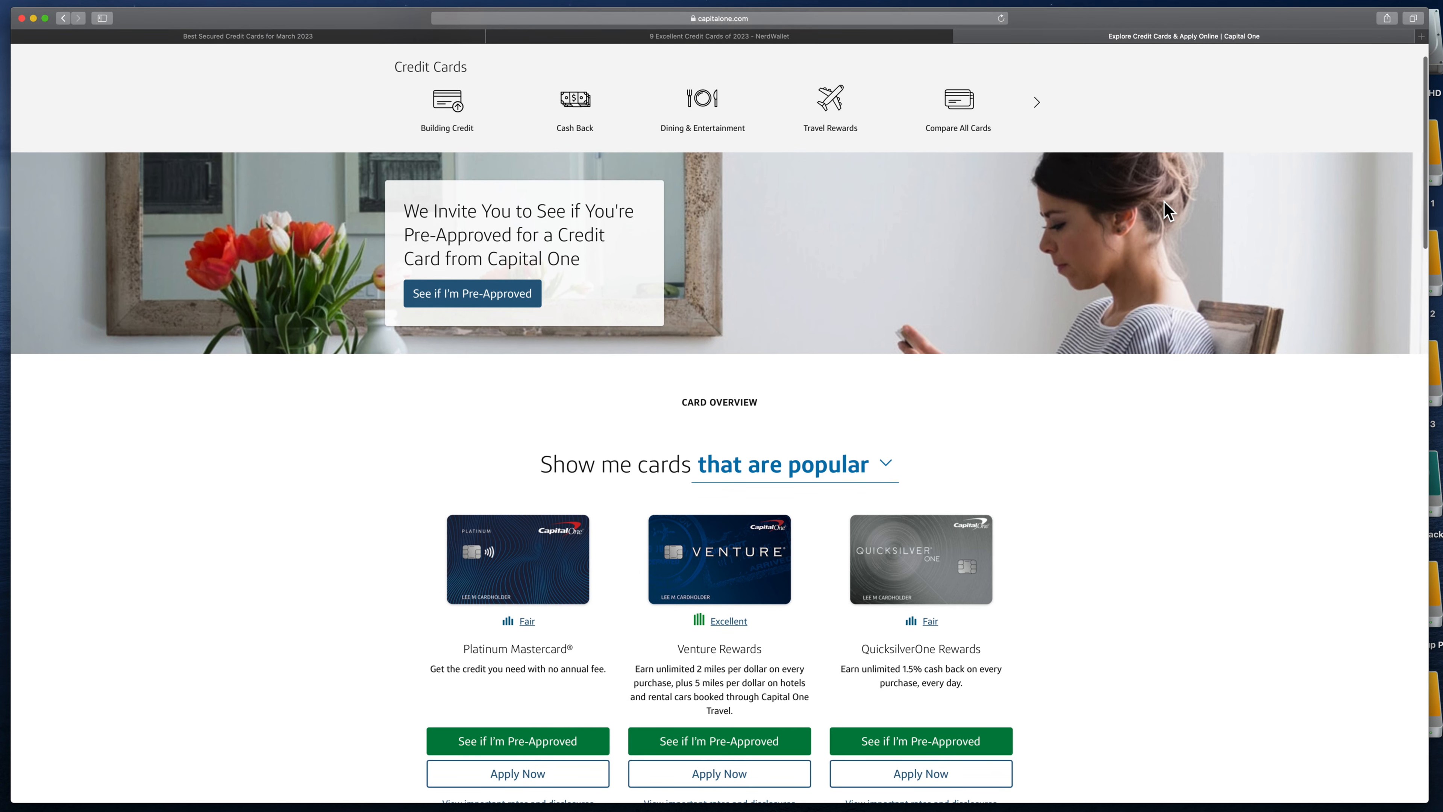
{"action": "scroll", "scroll_direction": "down", "scroll_amount": 3}
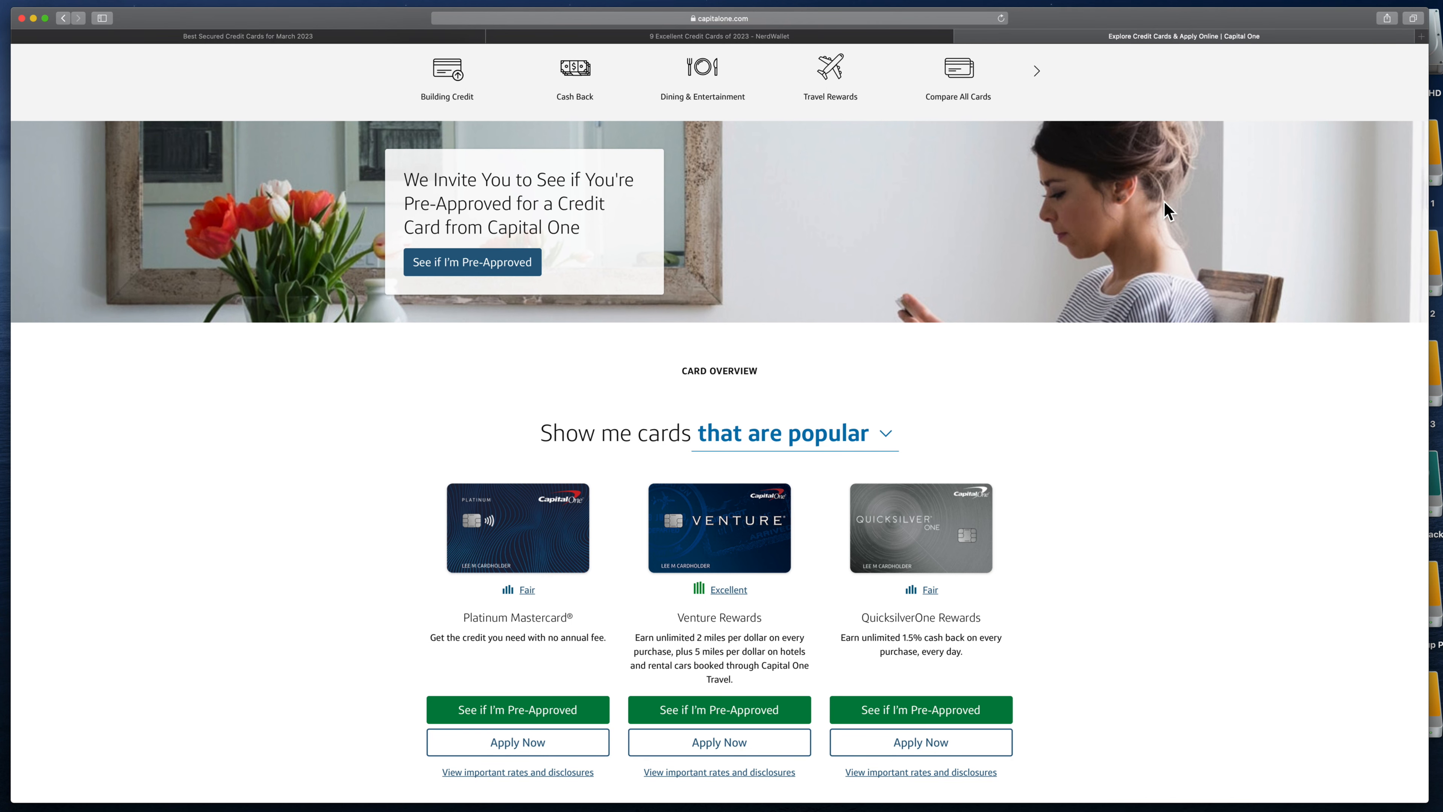
{"action": "scroll", "scroll_direction": "down", "scroll_amount": 3}
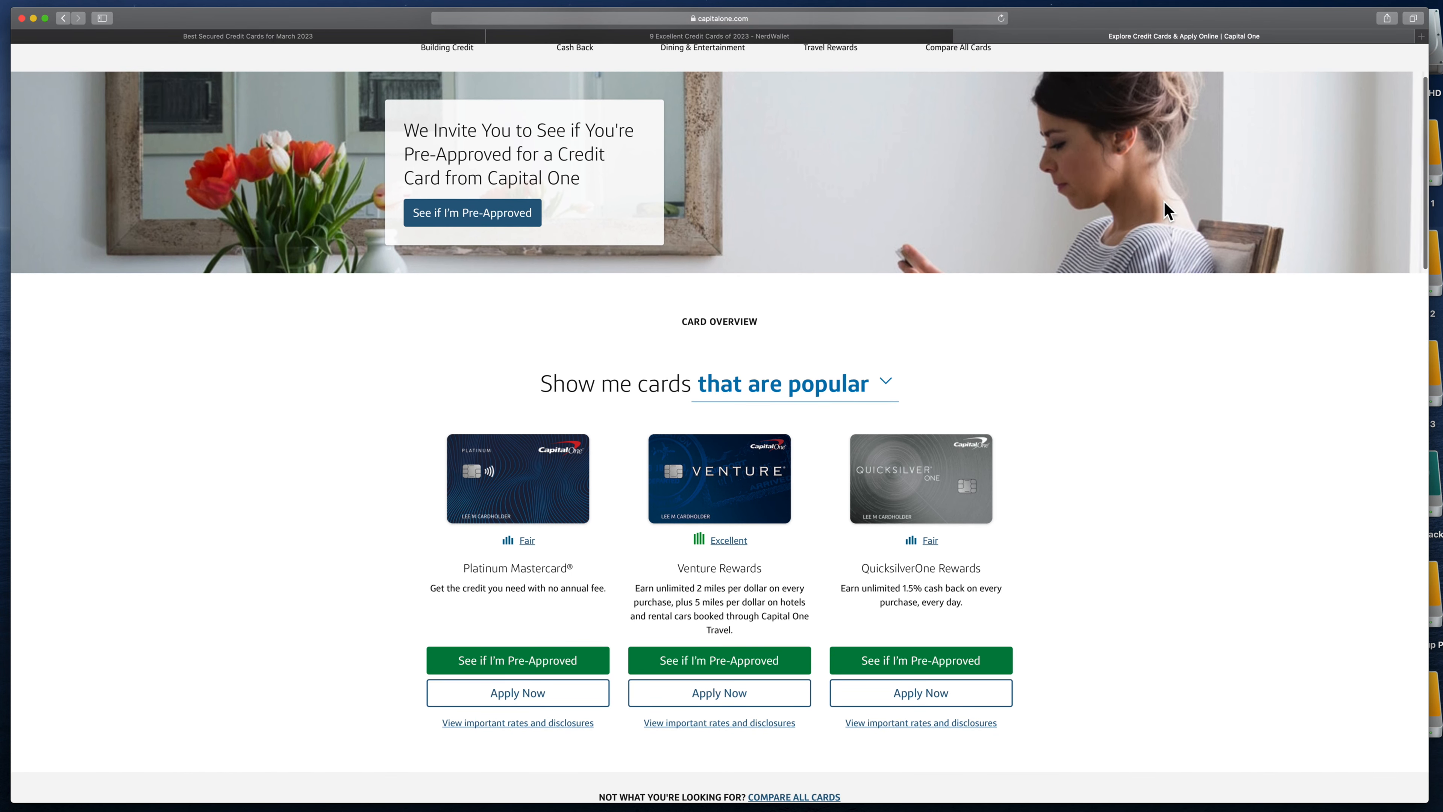
{"action": "scroll", "scroll_direction": "down", "scroll_amount": 3}
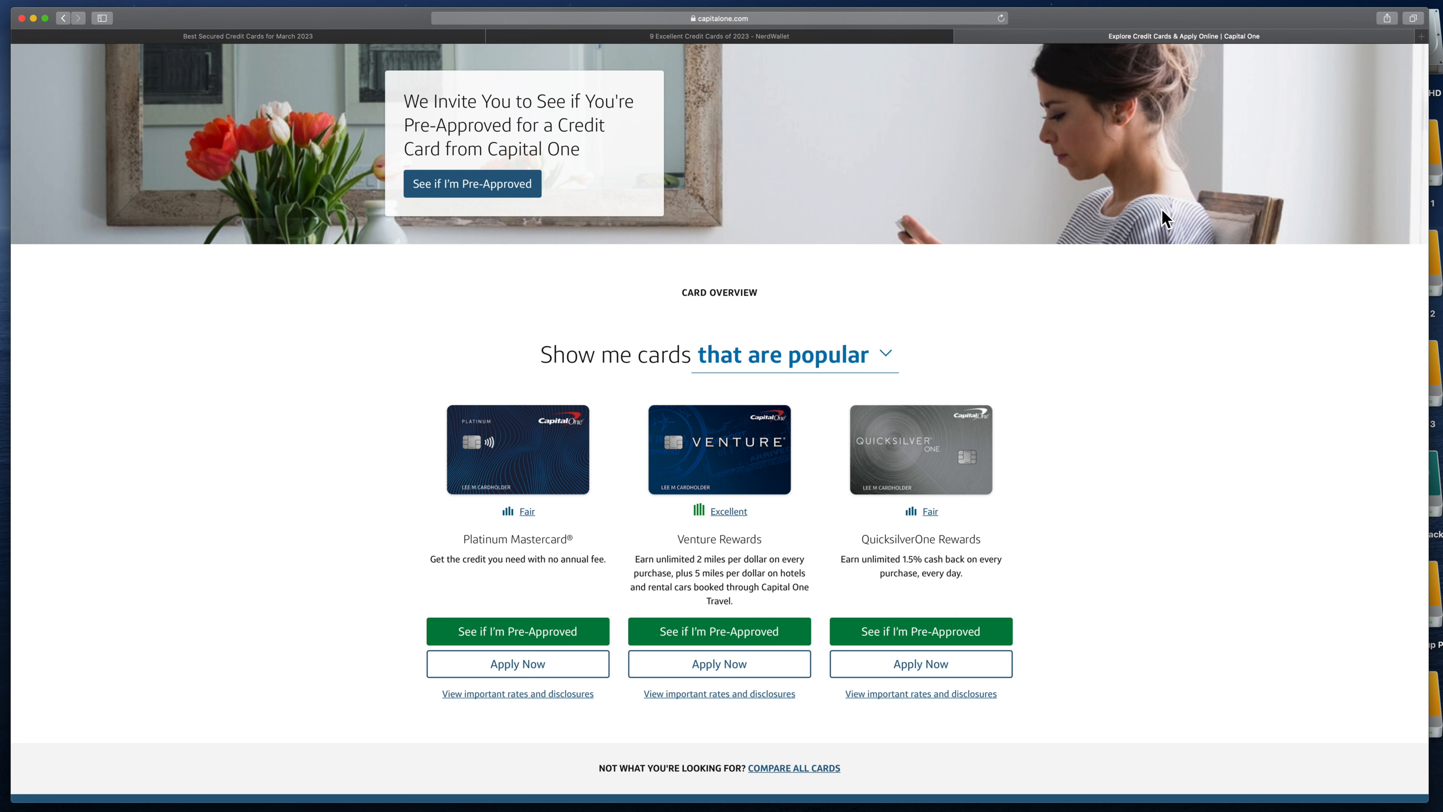
{"action": "mouse_move", "coordinate": [1160, 247]}
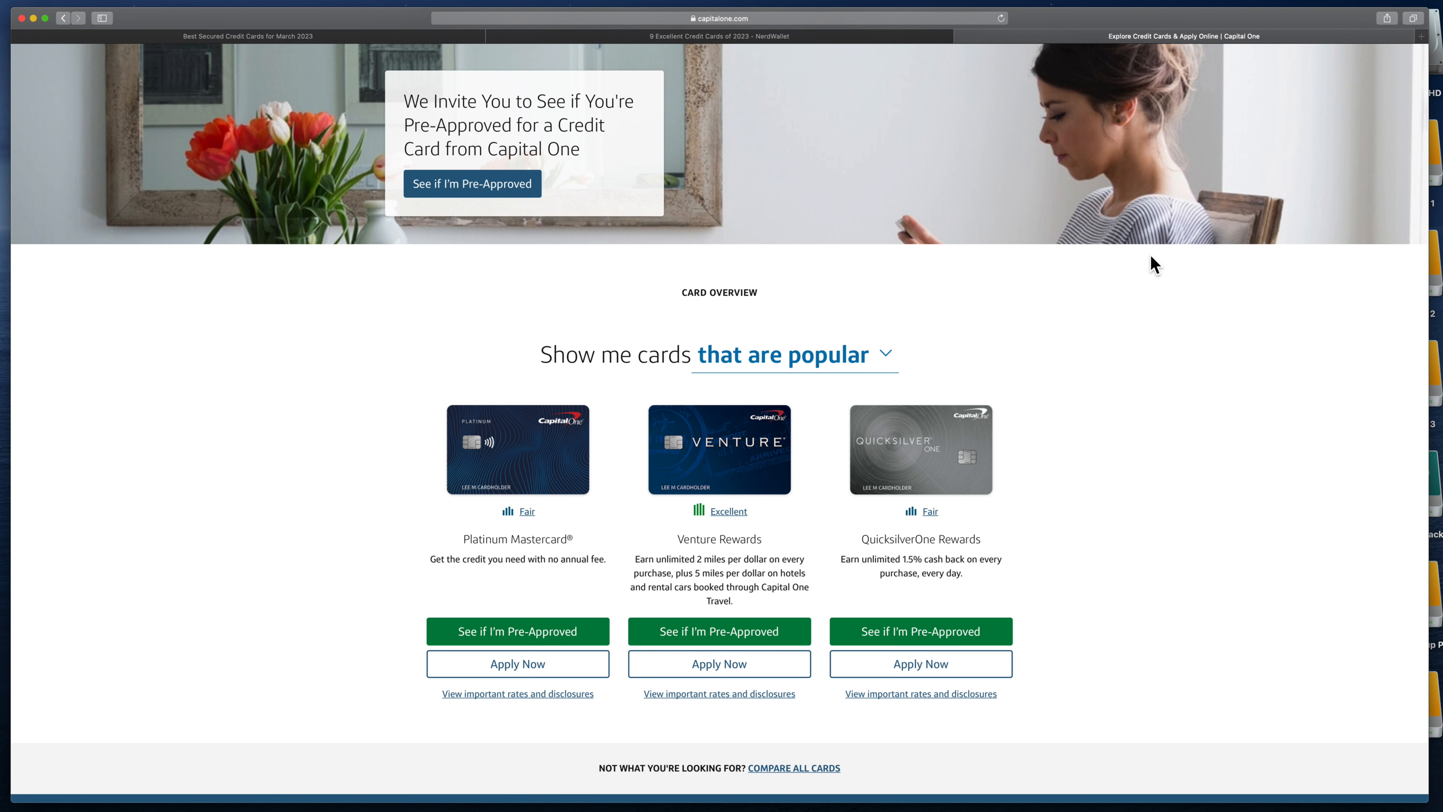
{"action": "mouse_move", "coordinate": [1146, 274]}
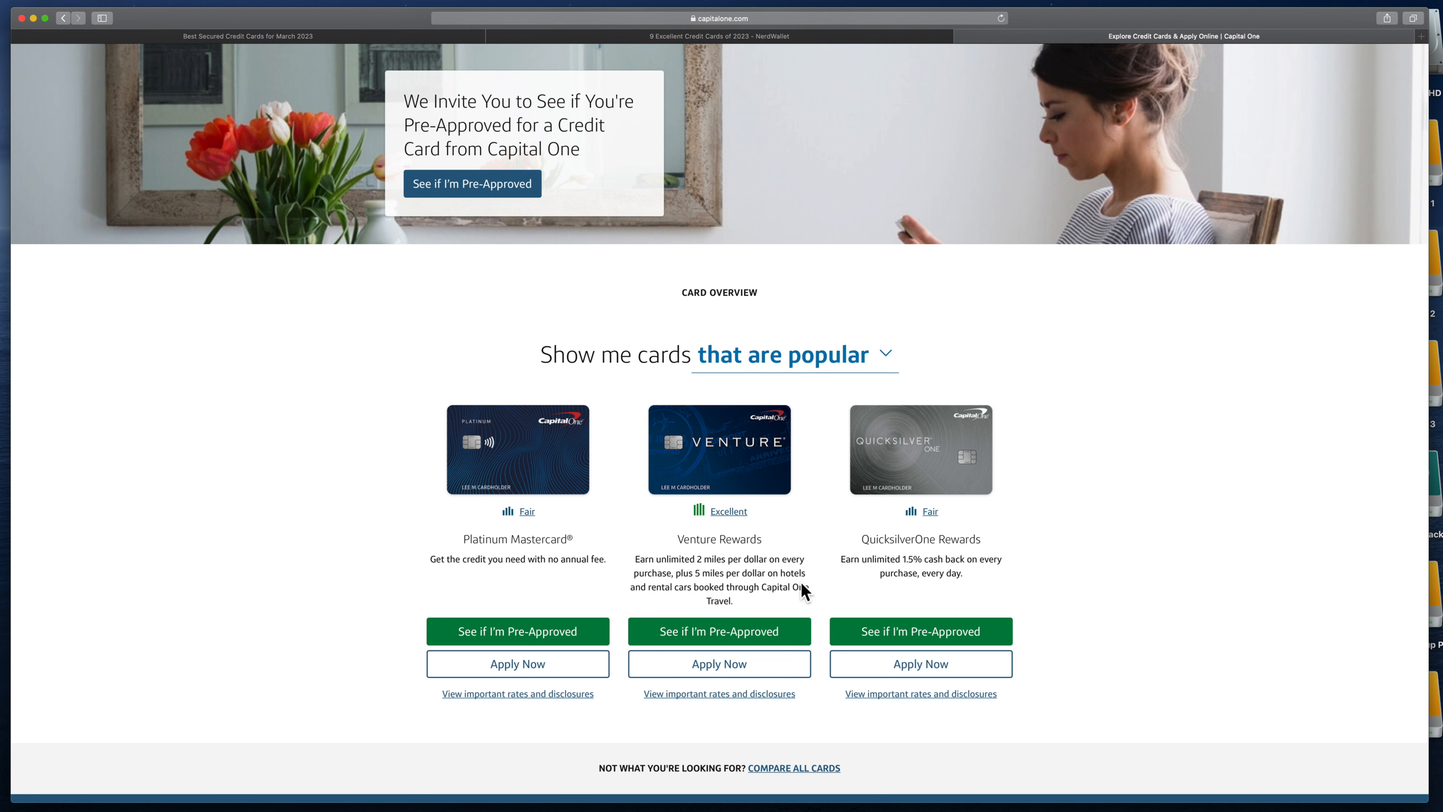
{"action": "mouse_move", "coordinate": [761, 605]}
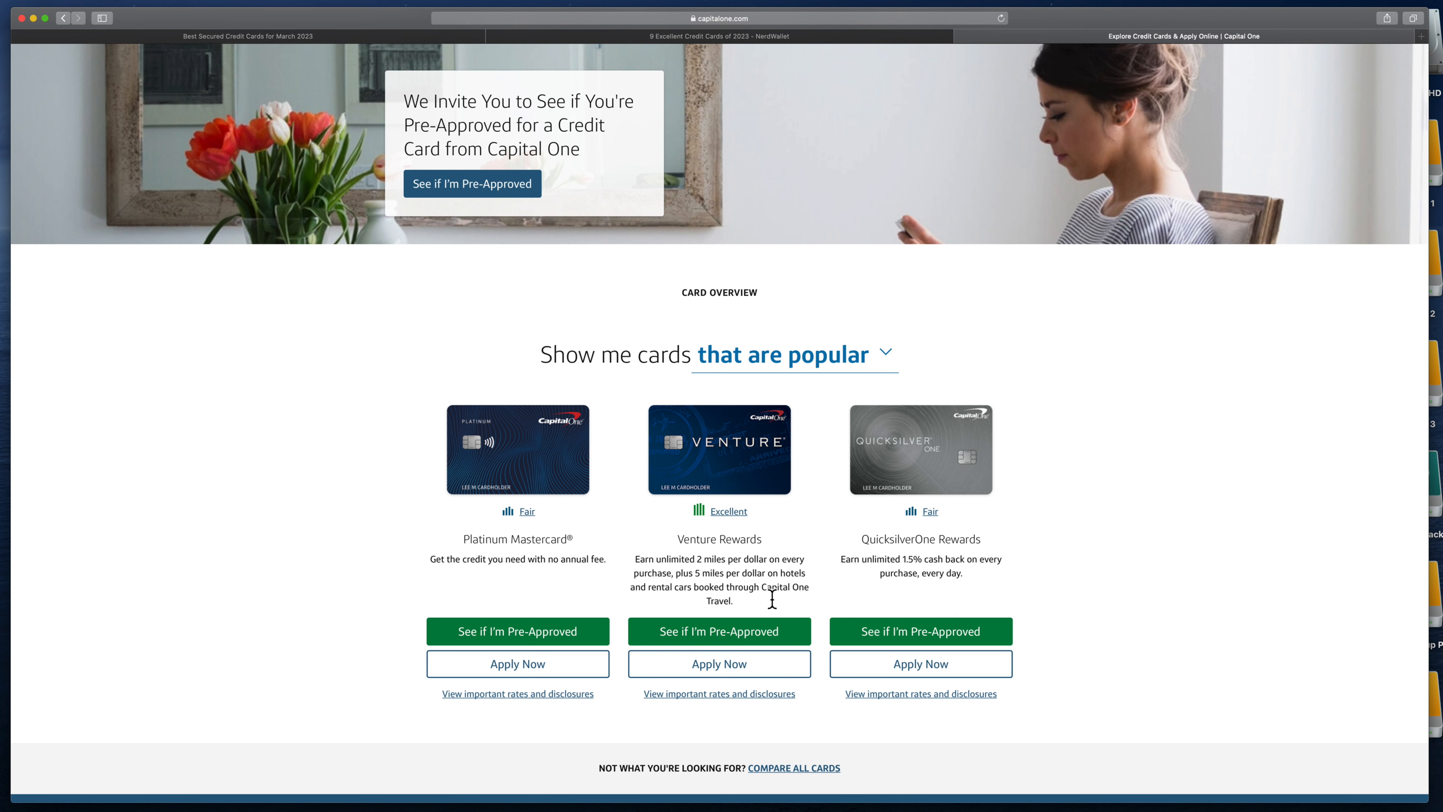
{"action": "mouse_move", "coordinate": [892, 578]}
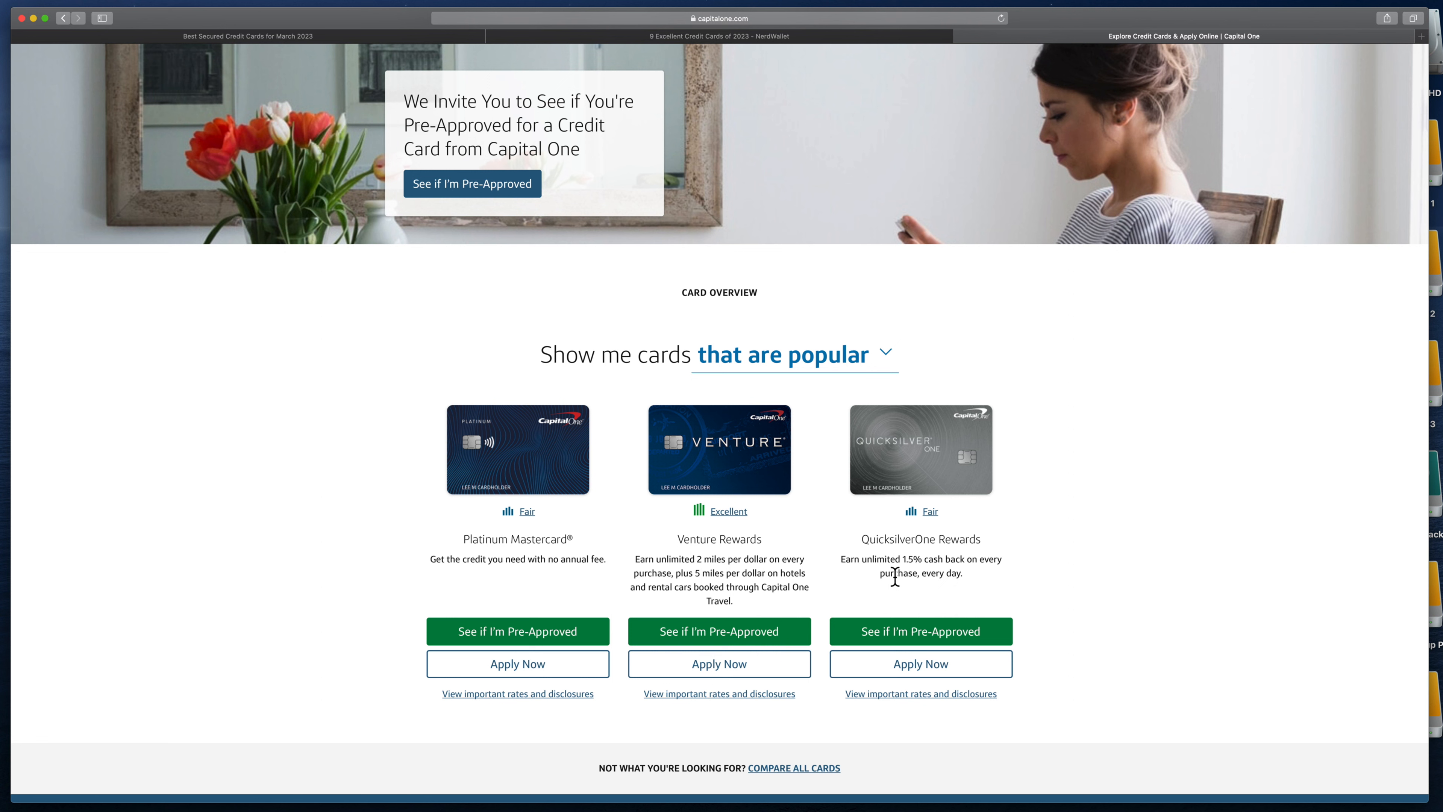
{"action": "mouse_move", "coordinate": [893, 577]}
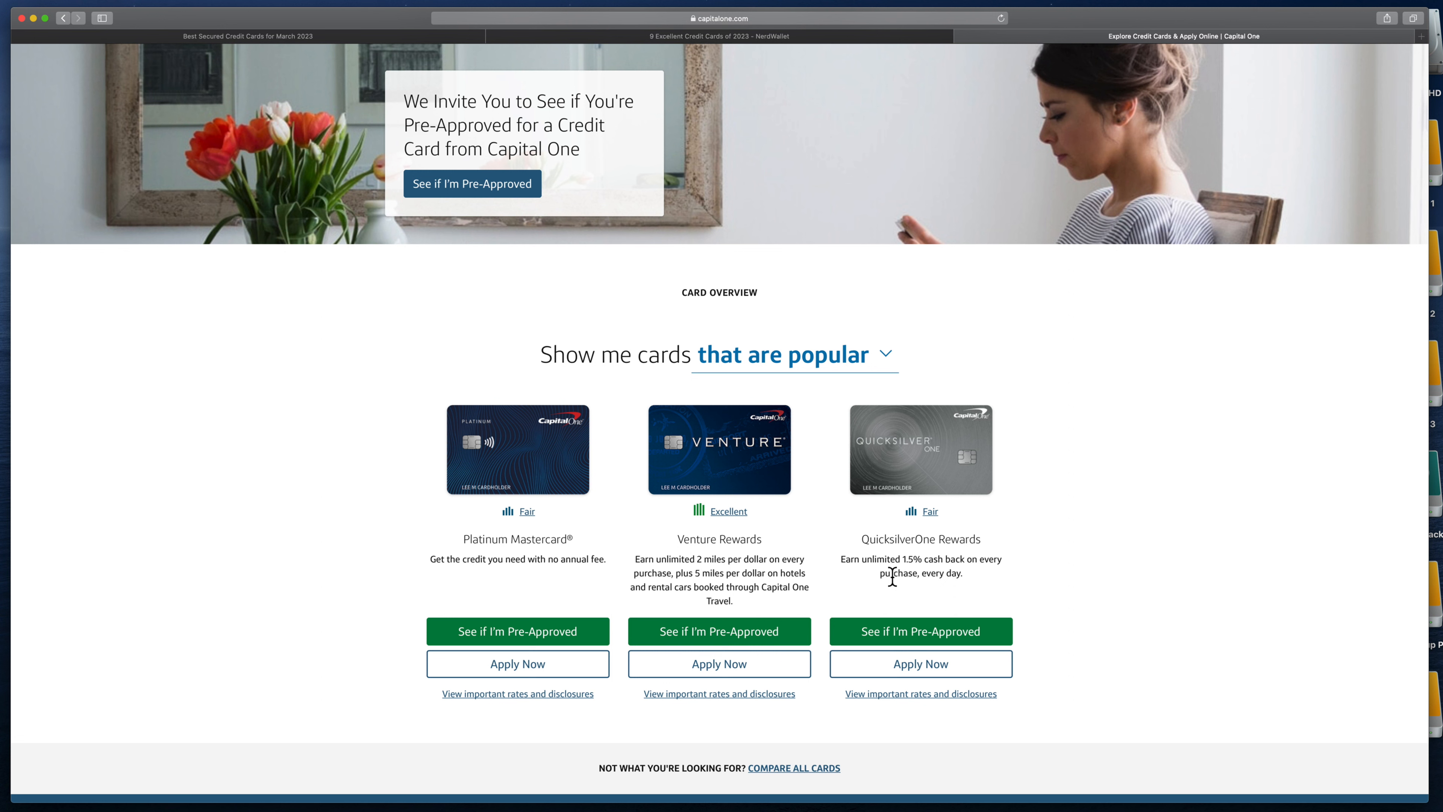
{"action": "mouse_move", "coordinate": [957, 580]}
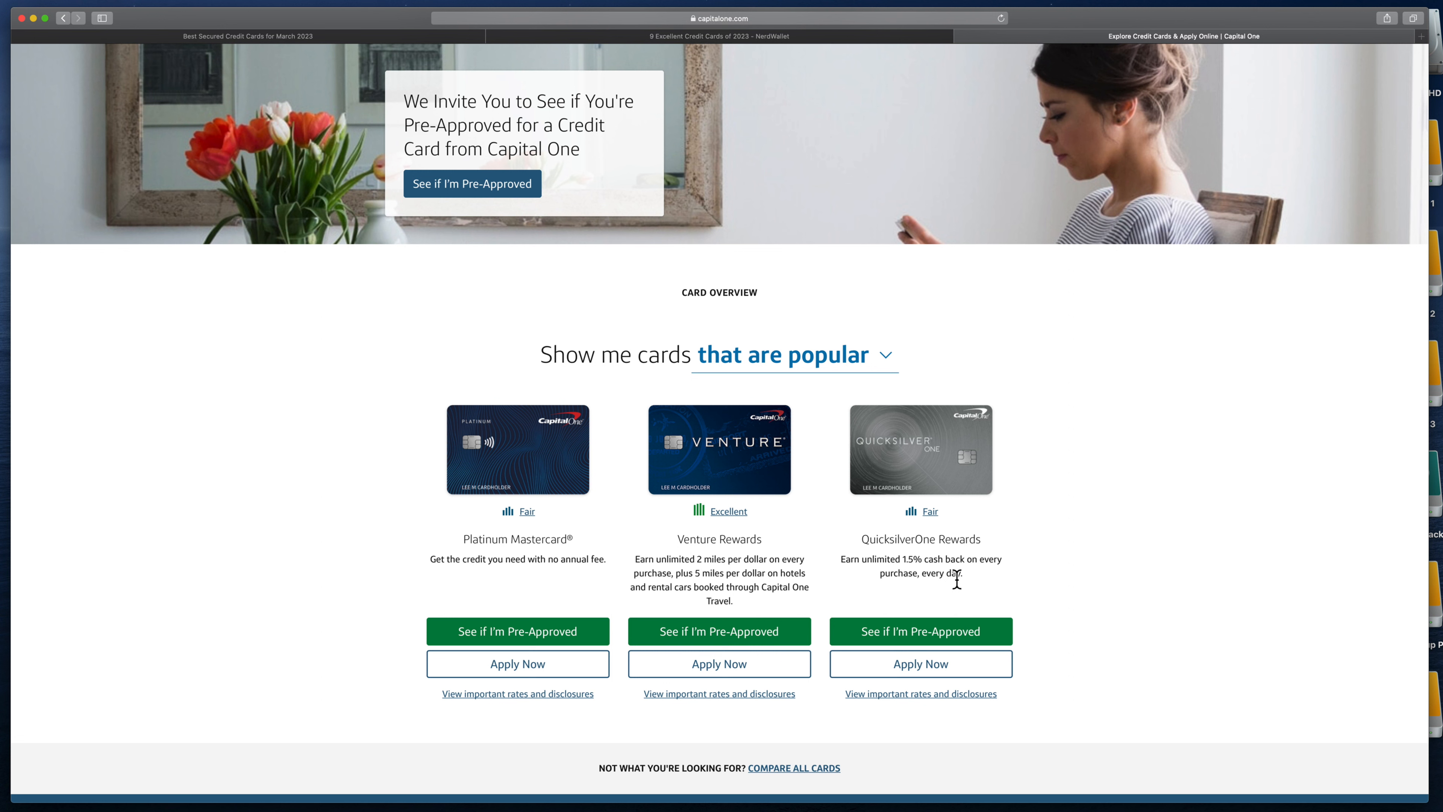
{"action": "mouse_move", "coordinate": [934, 580]}
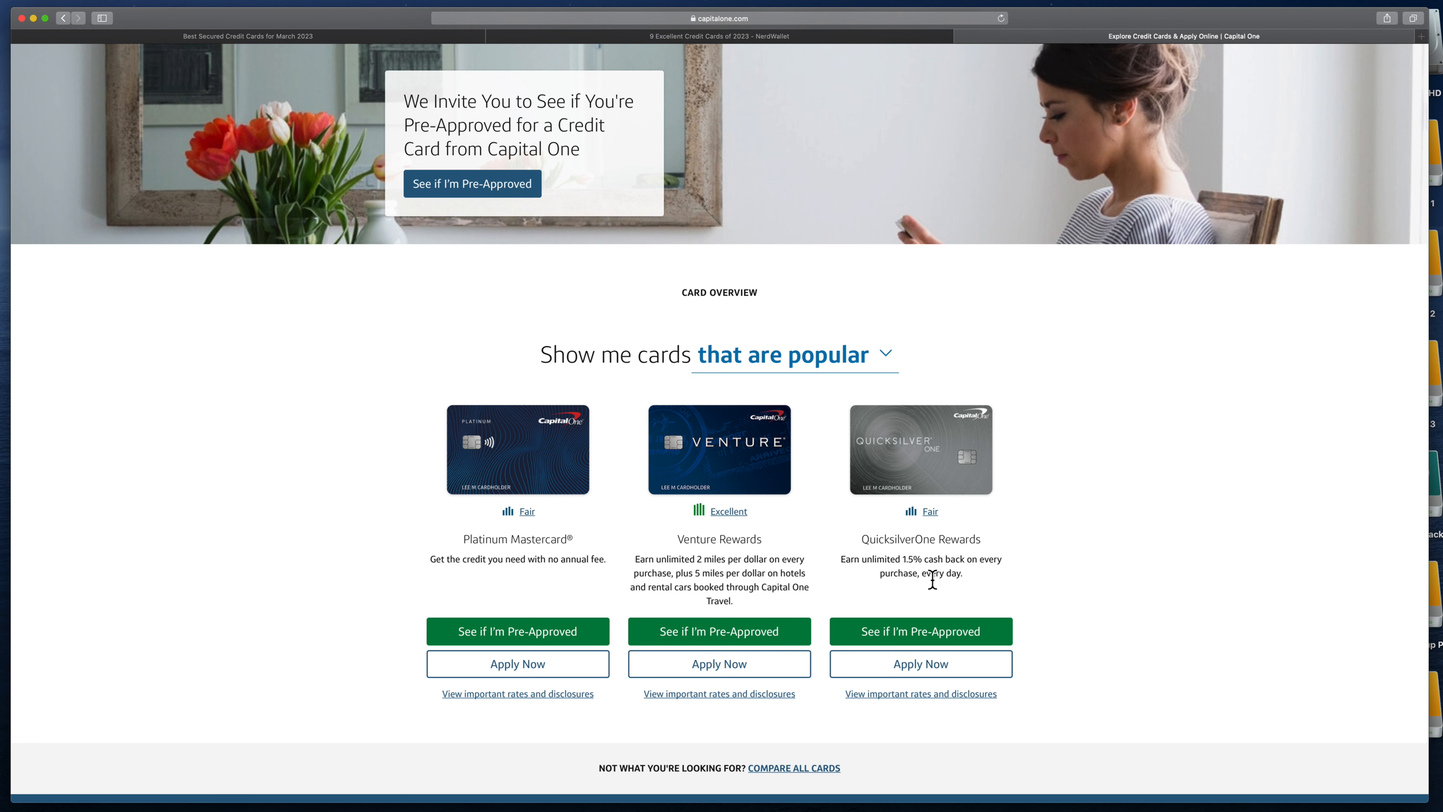
{"action": "mouse_move", "coordinate": [939, 578]}
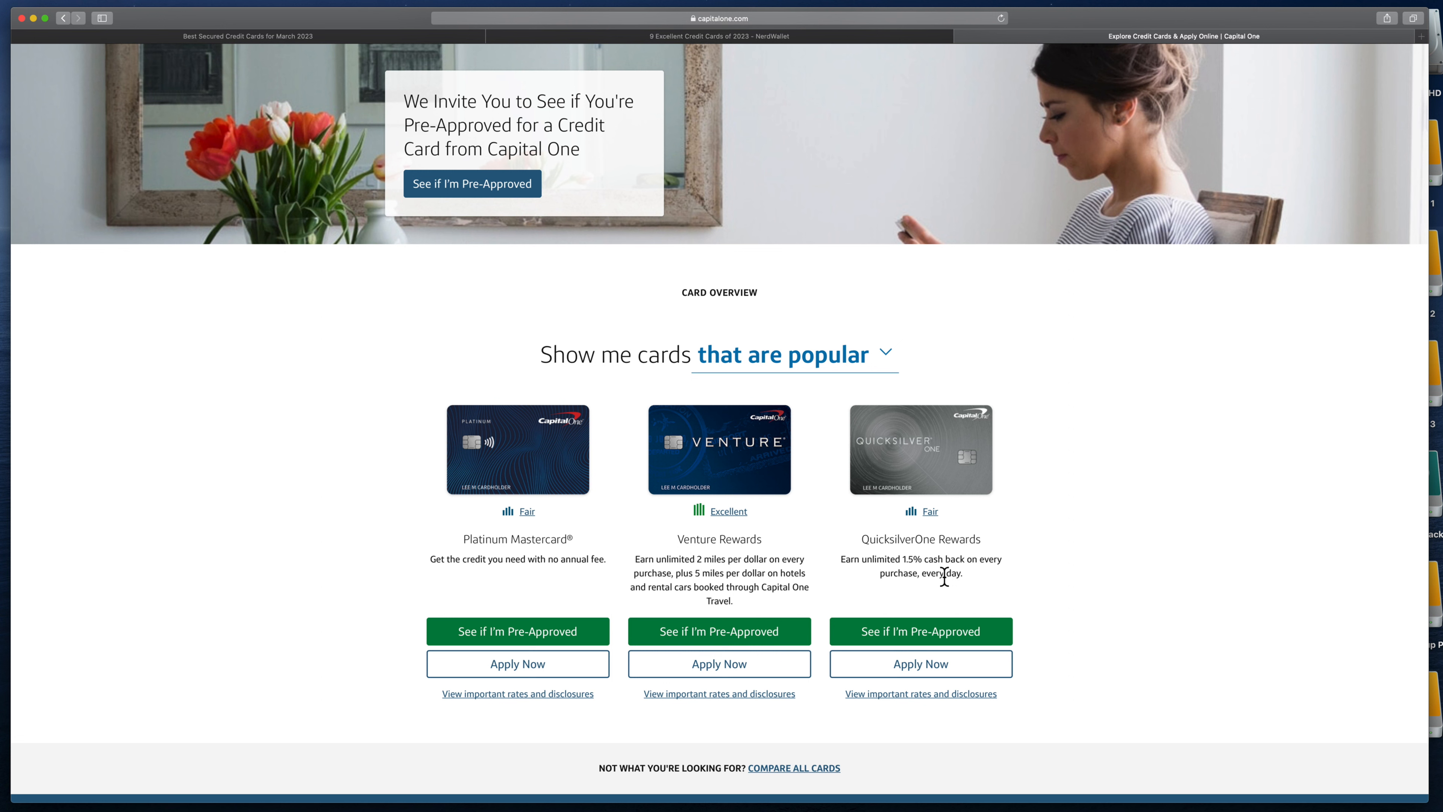
{"action": "mouse_move", "coordinate": [943, 578]}
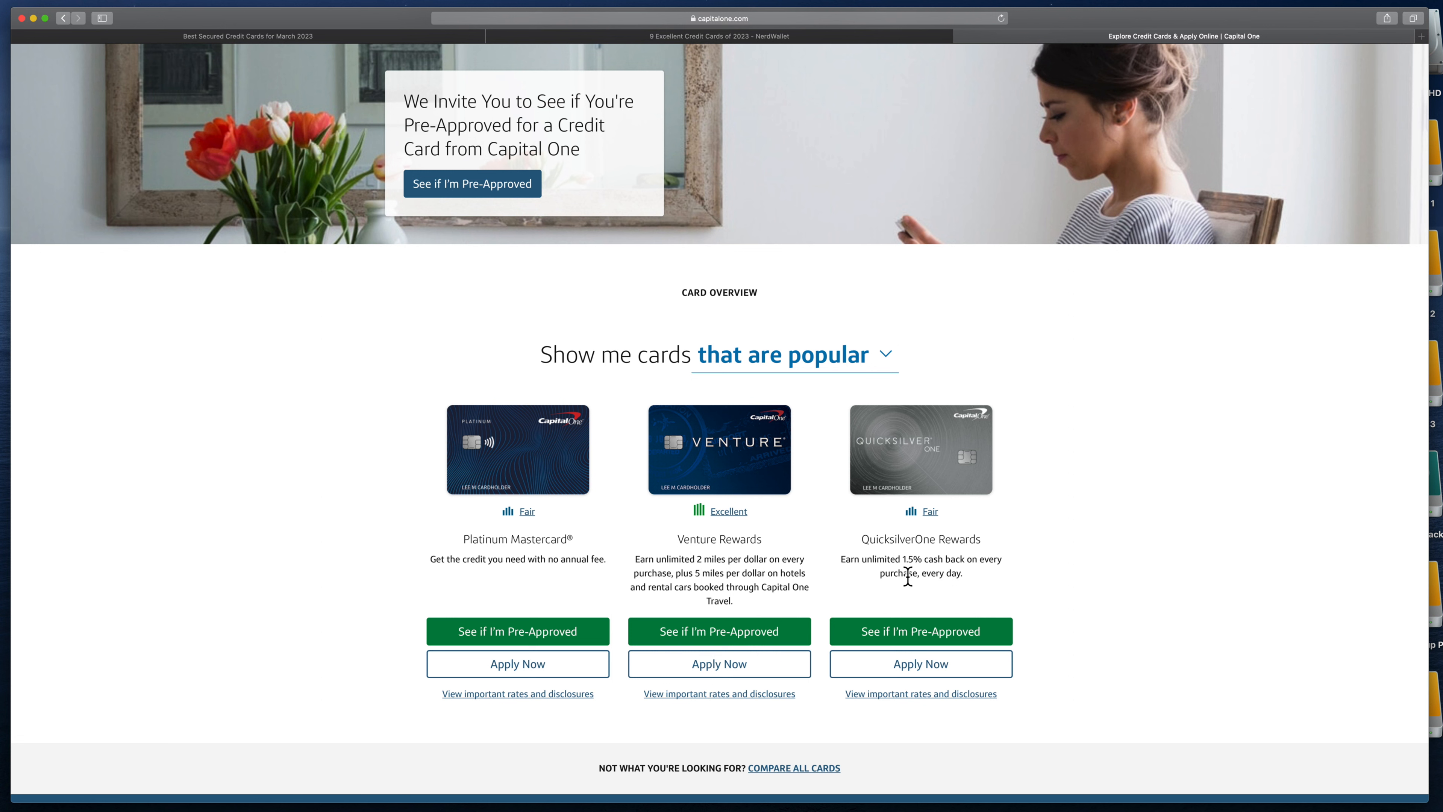
{"action": "mouse_move", "coordinate": [987, 569]}
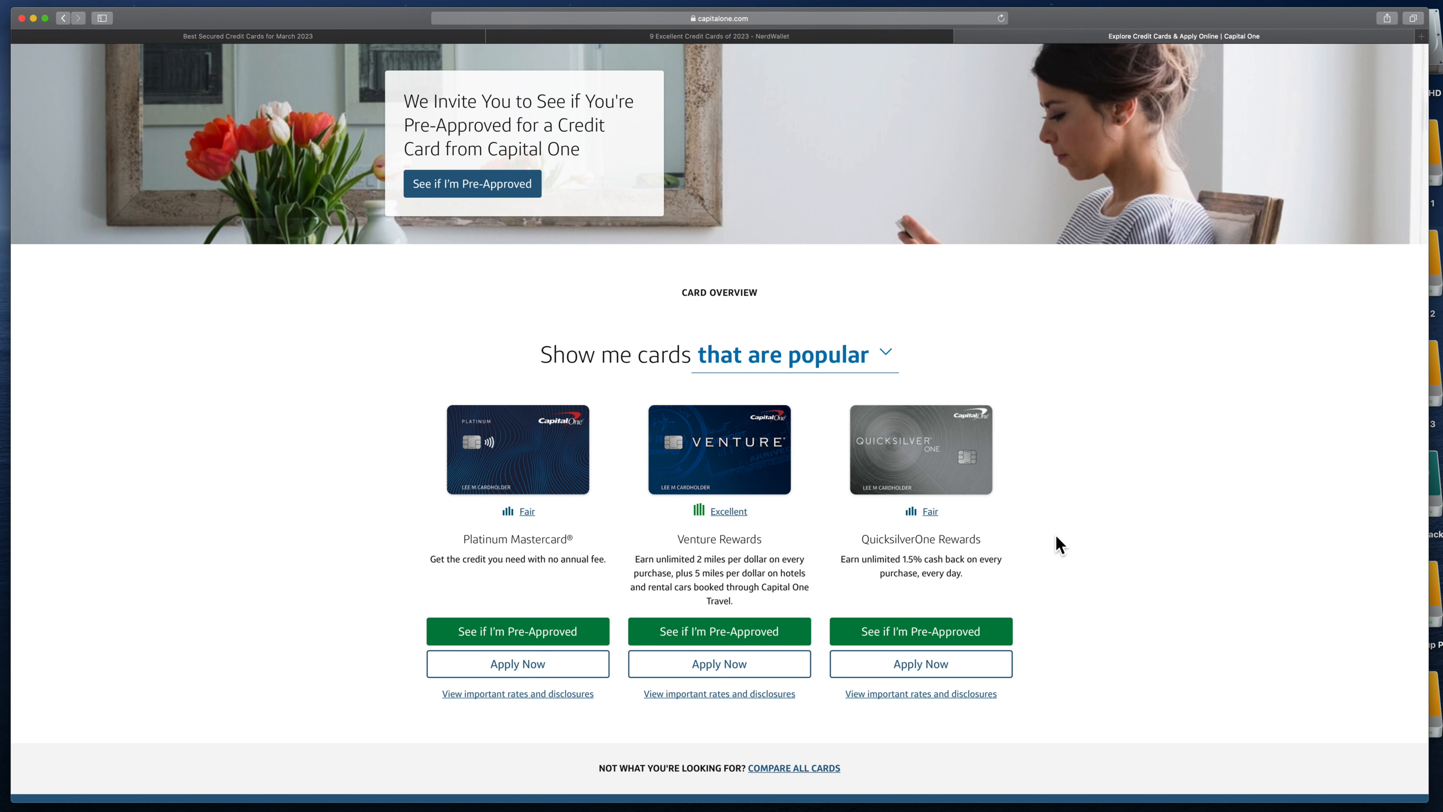
{"action": "scroll", "scroll_direction": "down", "scroll_amount": 3}
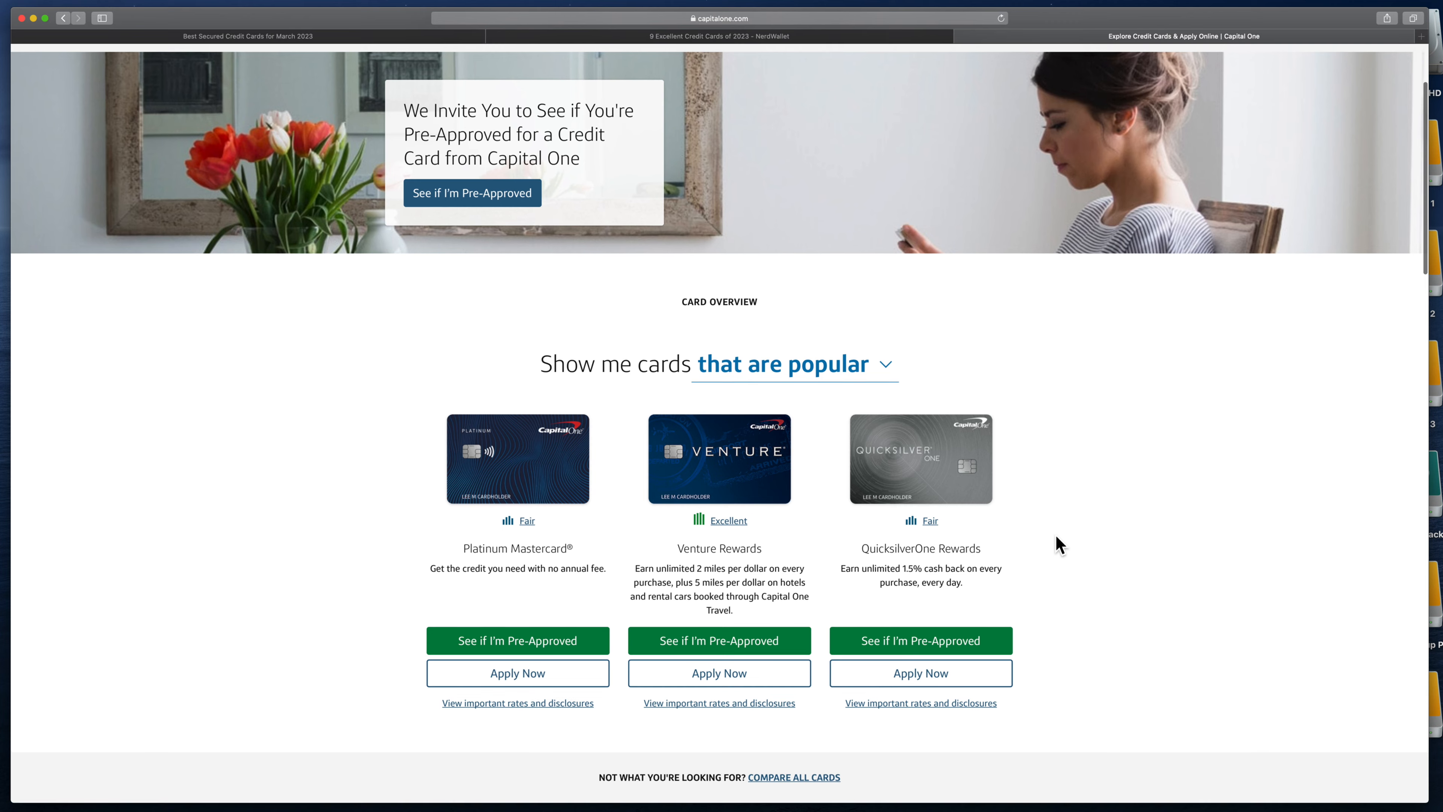
{"action": "scroll", "scroll_direction": "down", "scroll_amount": 3}
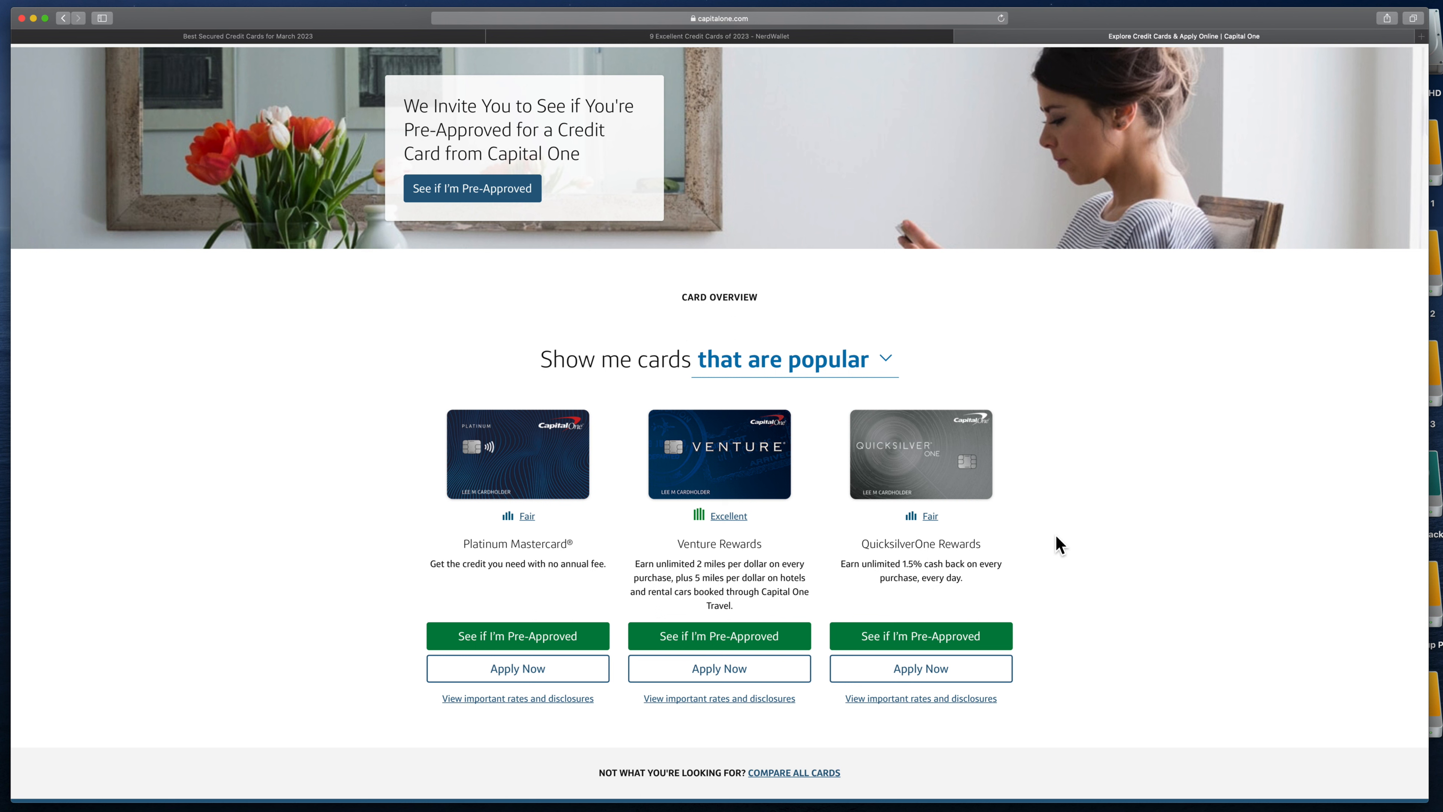
{"action": "mouse_move", "coordinate": [1031, 512]}
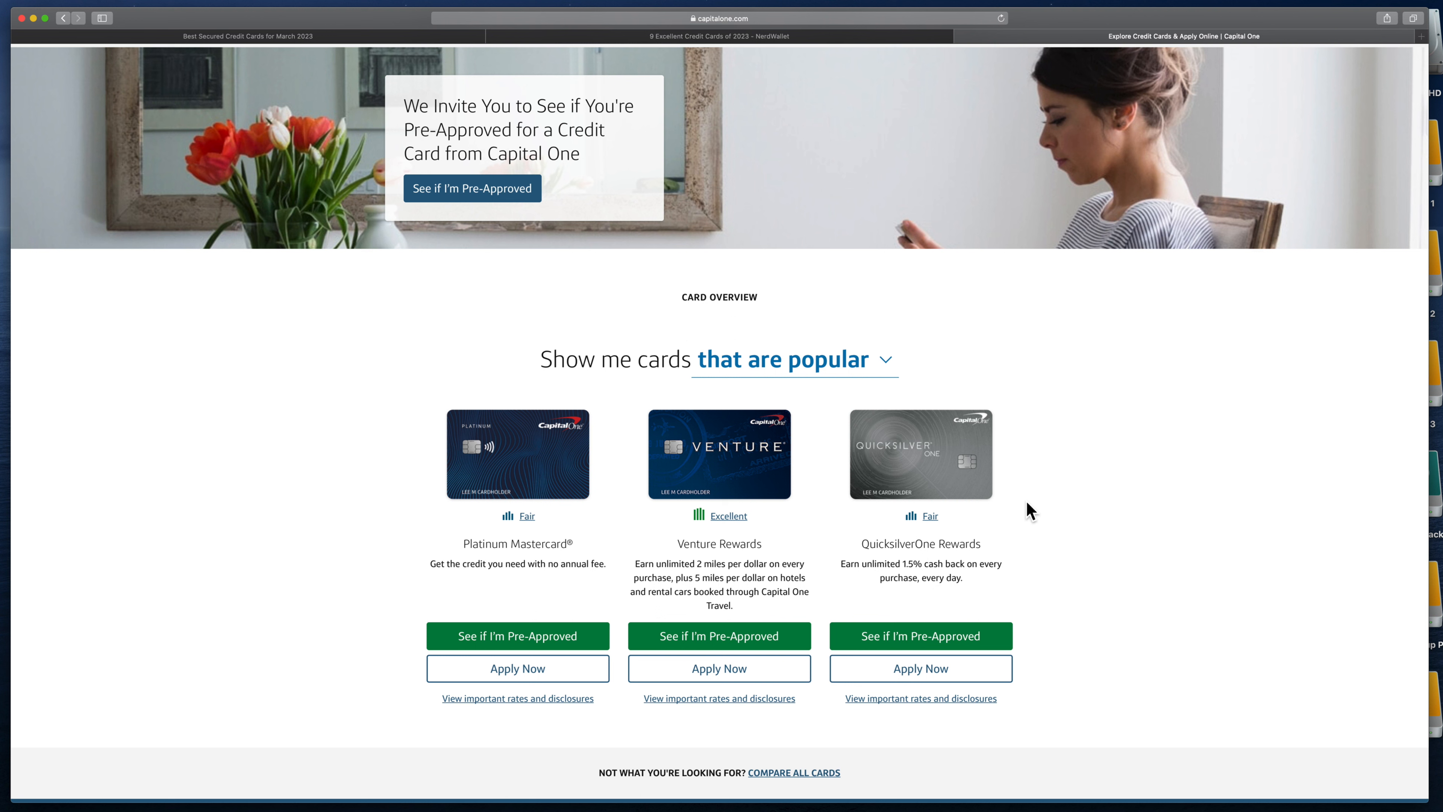
{"action": "mouse_move", "coordinate": [980, 522]}
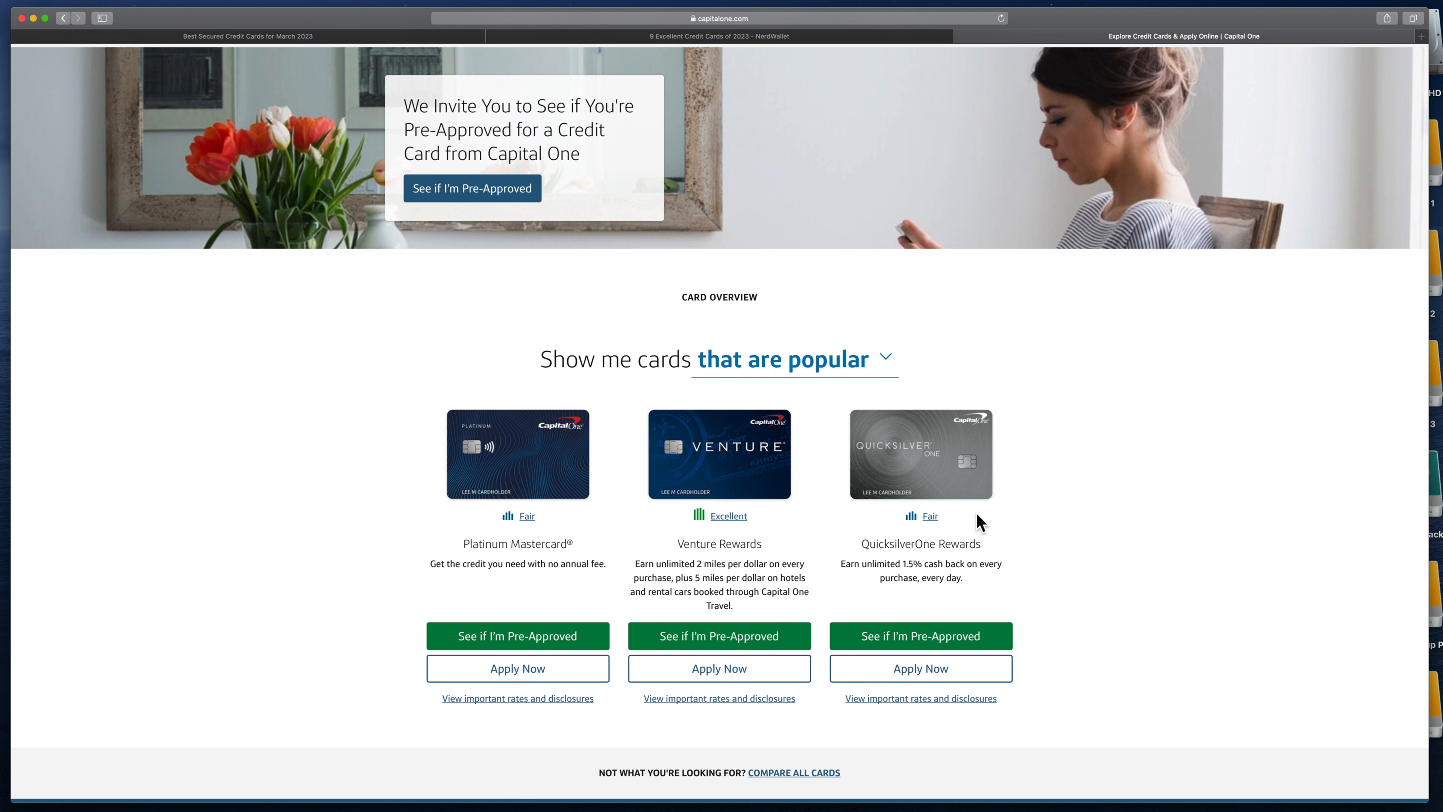